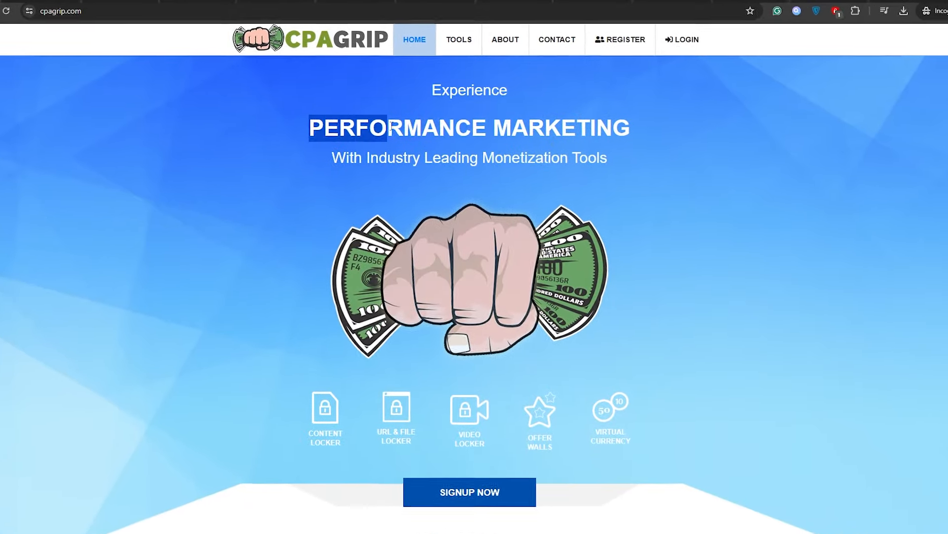
Step: Start the CPAGrip publisher registration with publisher type set to Other
scroll(down, 3)
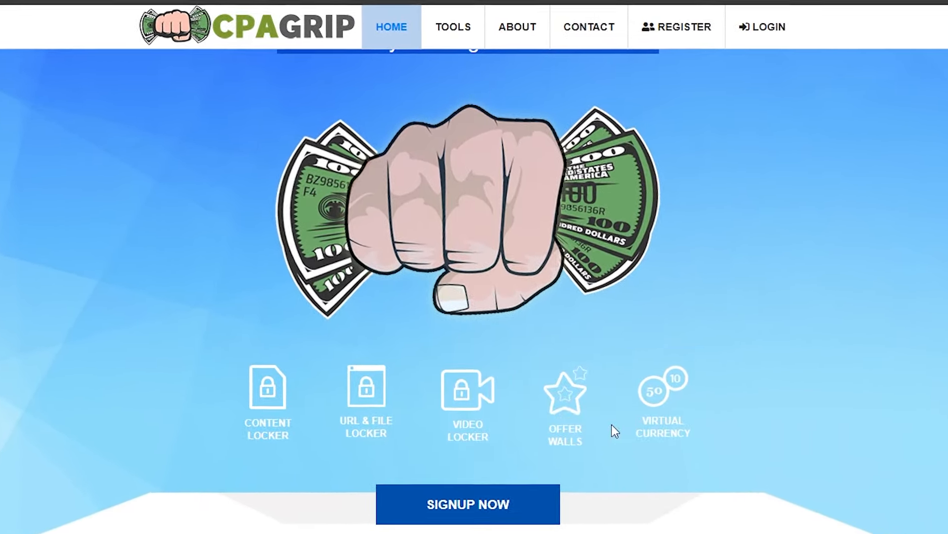
scroll(down, 3)
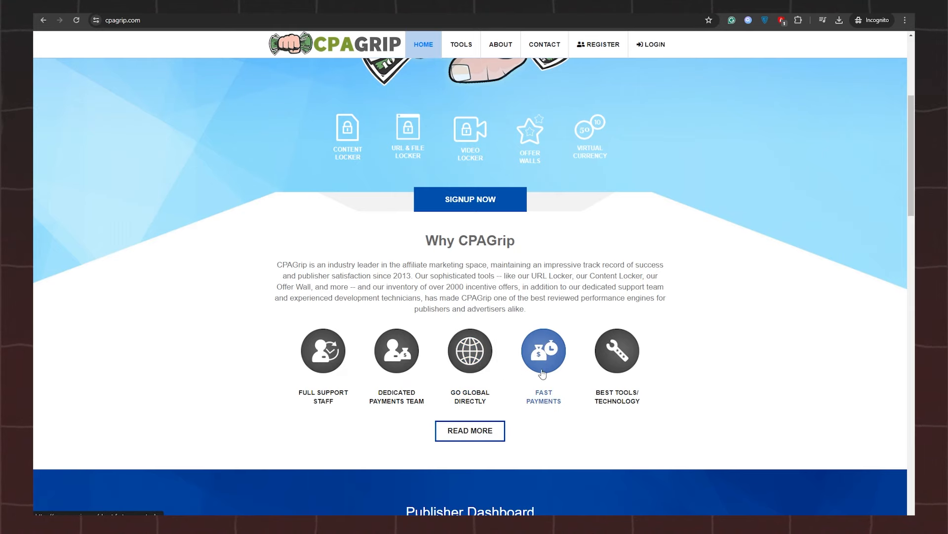
click(598, 45)
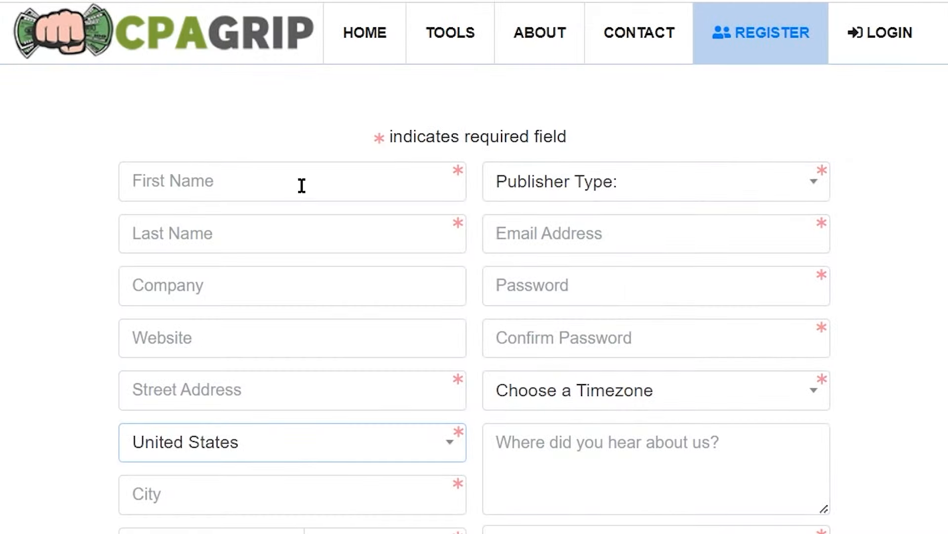
scroll(down, 3)
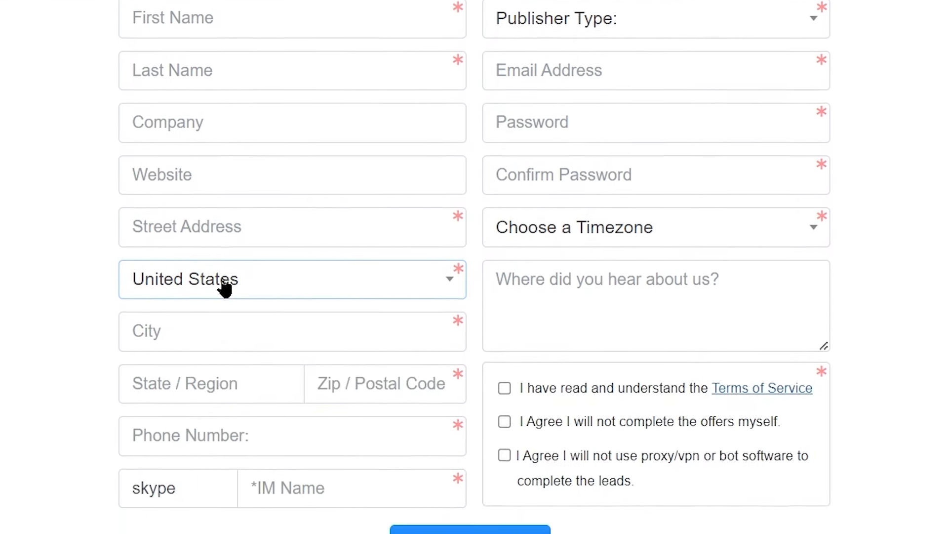
scroll(down, 3)
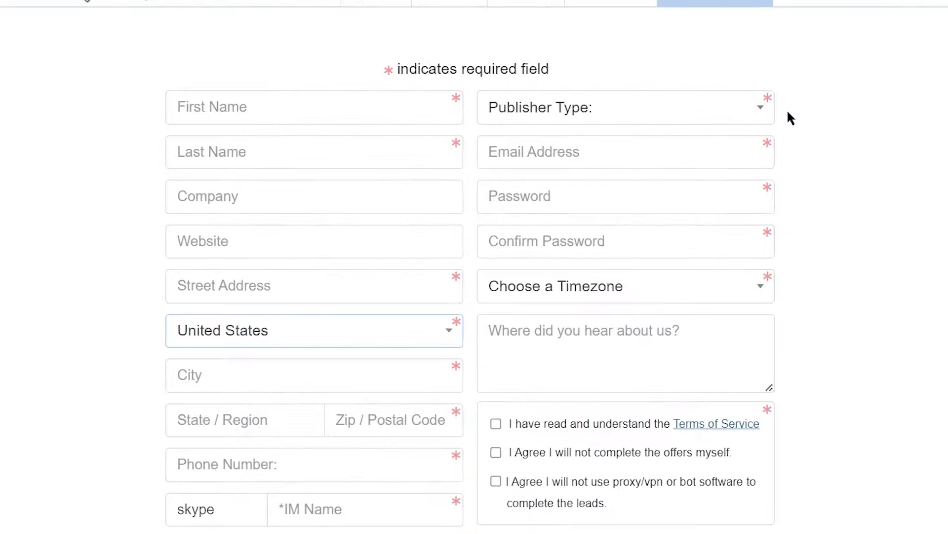
click(625, 107)
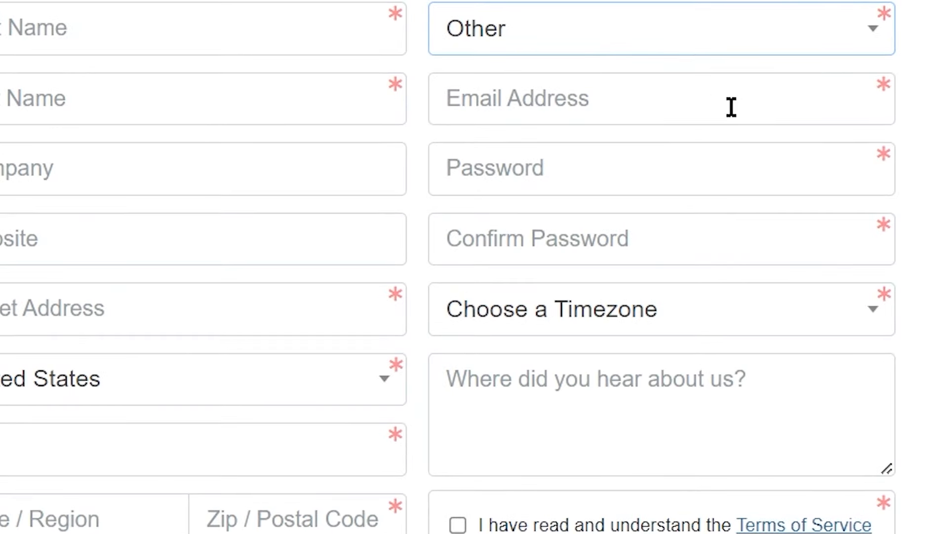
mouse_move(812, 164)
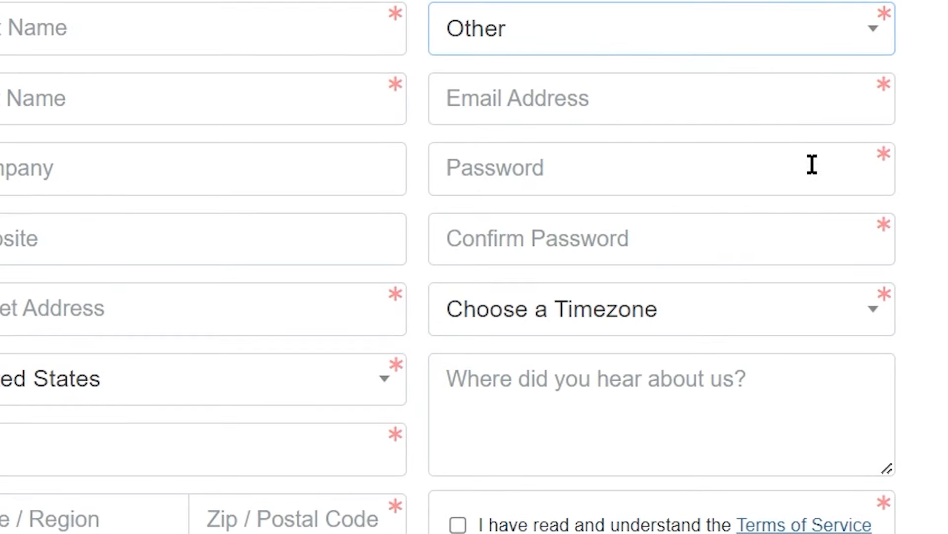
mouse_move(693, 324)
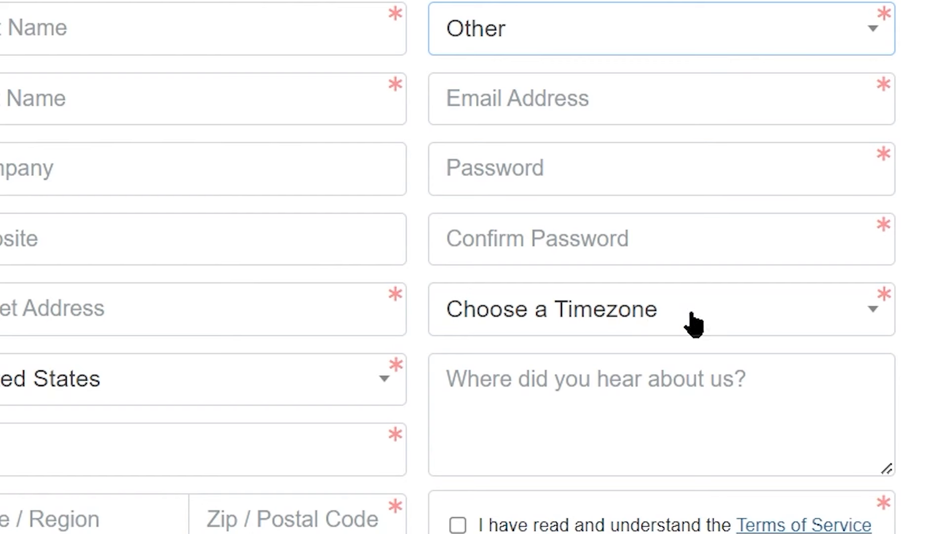
Step: Accept the terms of service and no-proxy/bot agreements and submit the registration
scroll(down, 3)
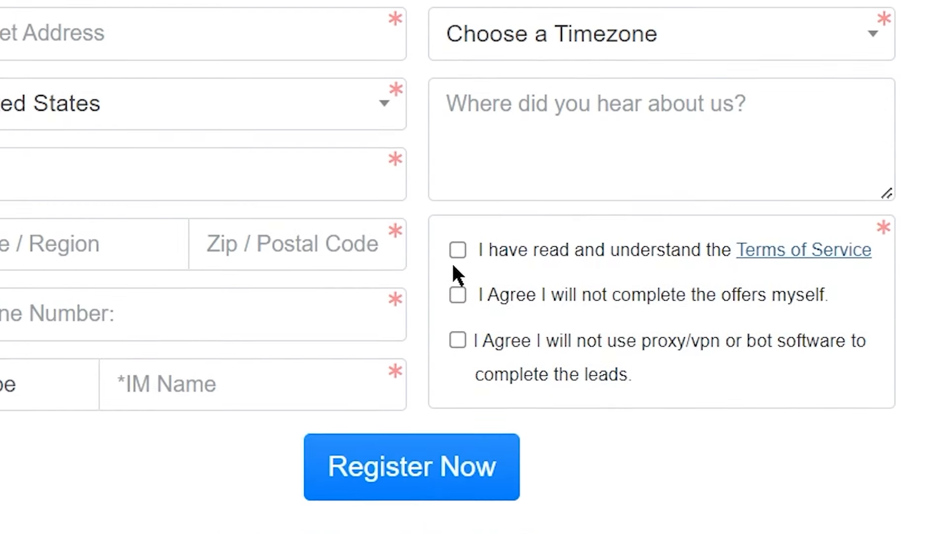
click(457, 294)
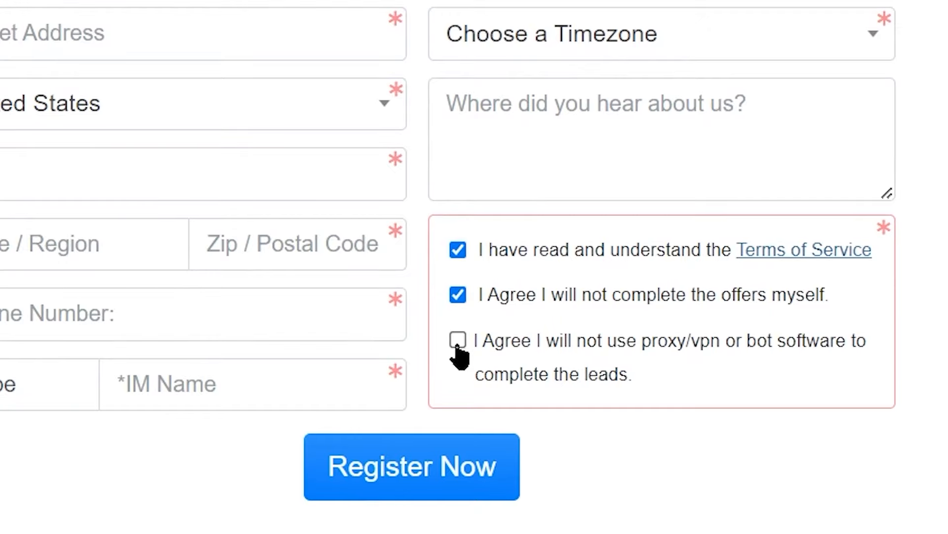
click(458, 340)
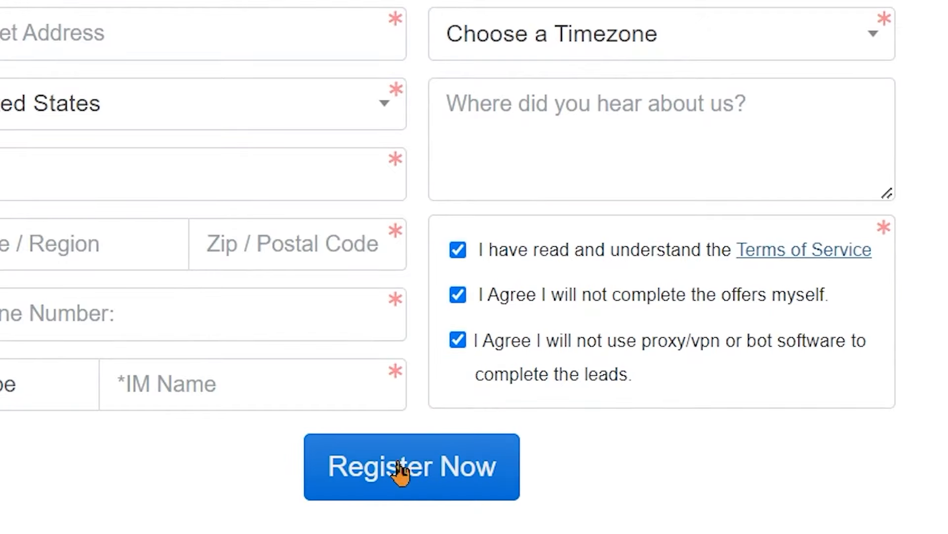
click(411, 465)
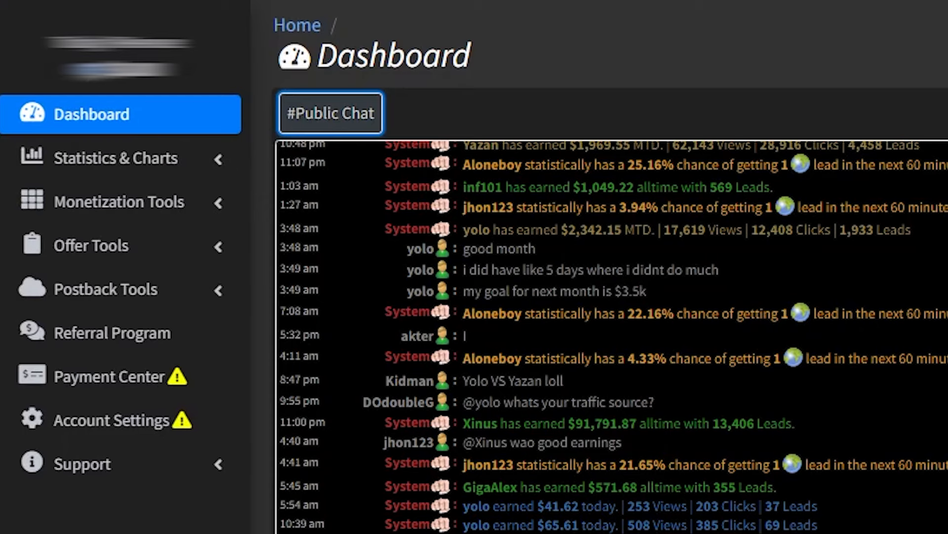
Step: Edit the existing New Url / File Locker under Monetization Tools, with its name selected for replacement
click(119, 202)
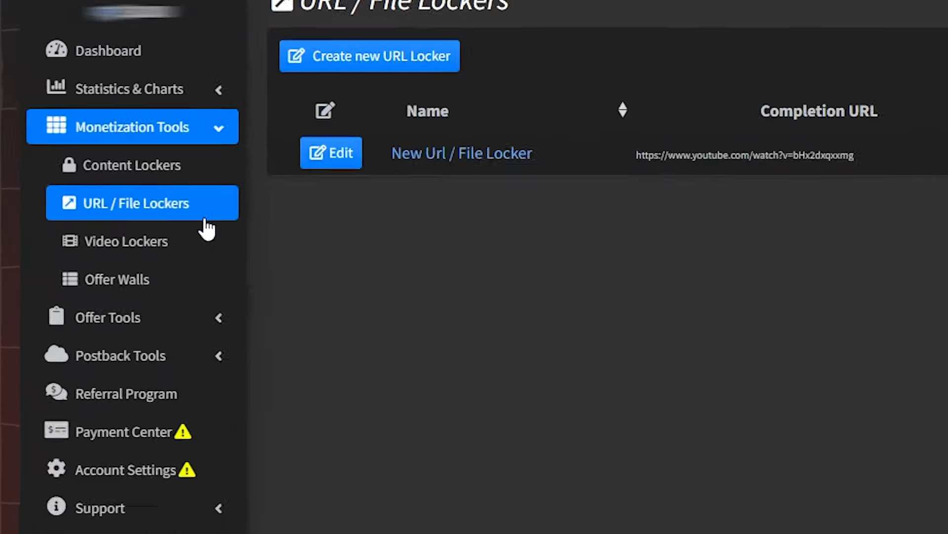
click(369, 56)
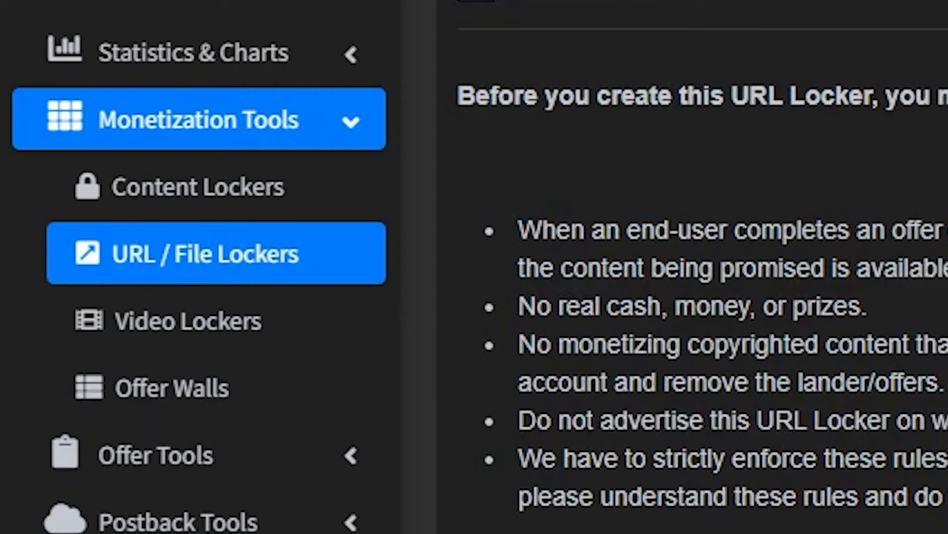
click(215, 252)
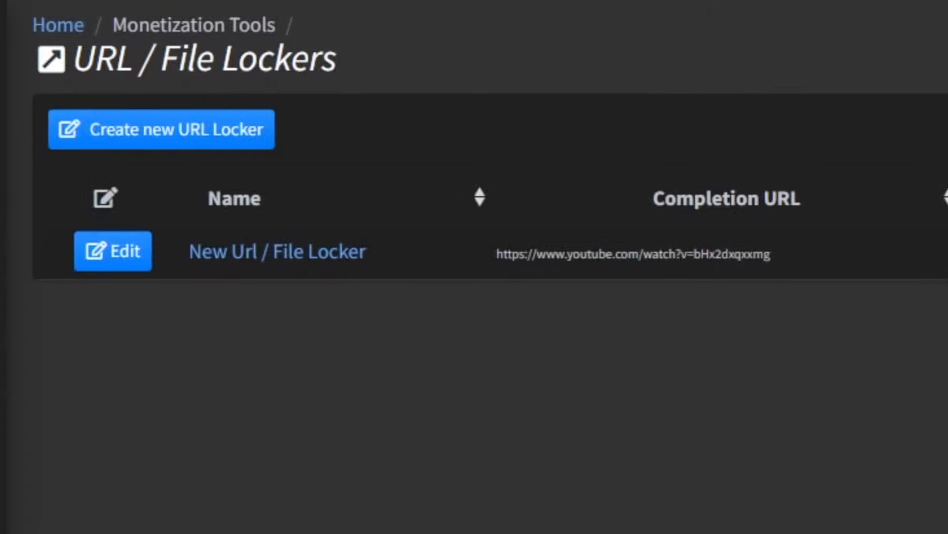
click(162, 128)
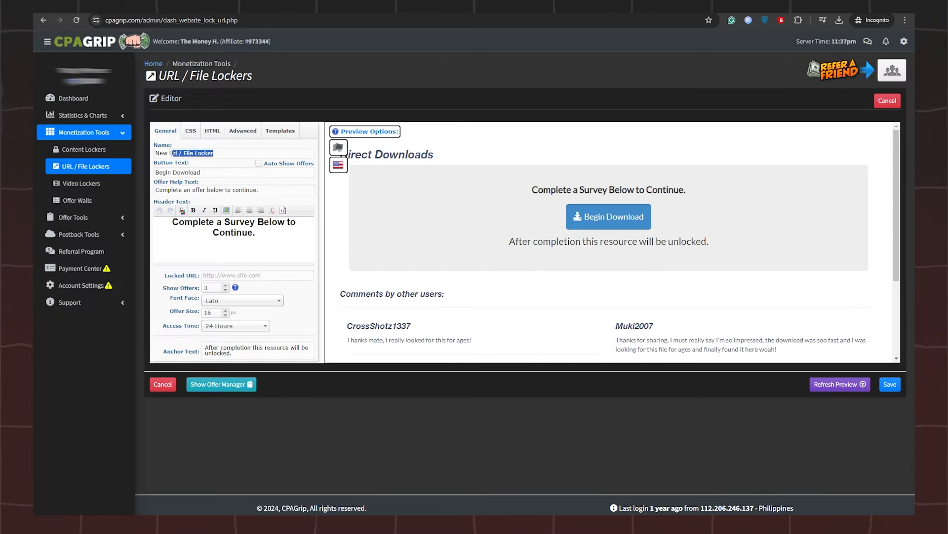
triple_click(184, 152)
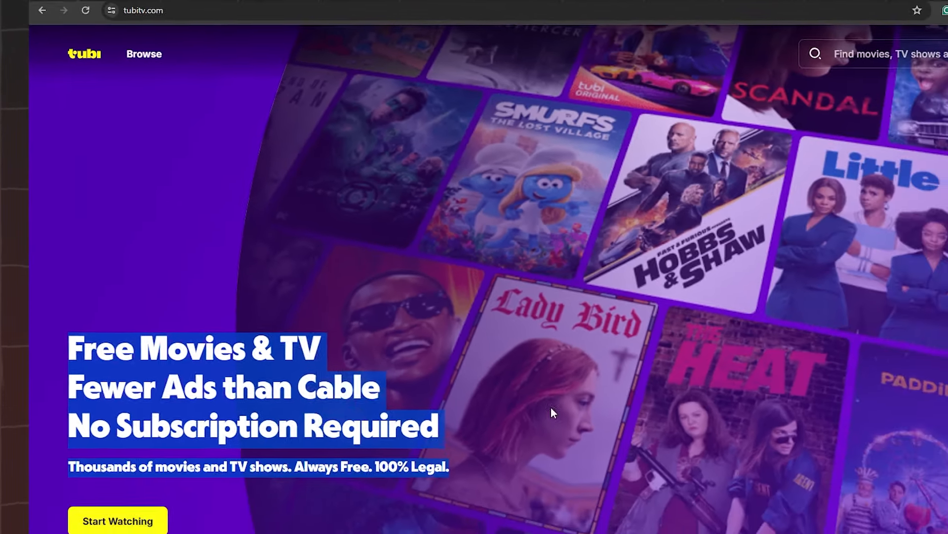
Step: Browse the Tubi catalogue of movie titles from tubitv.com
scroll(down, 3)
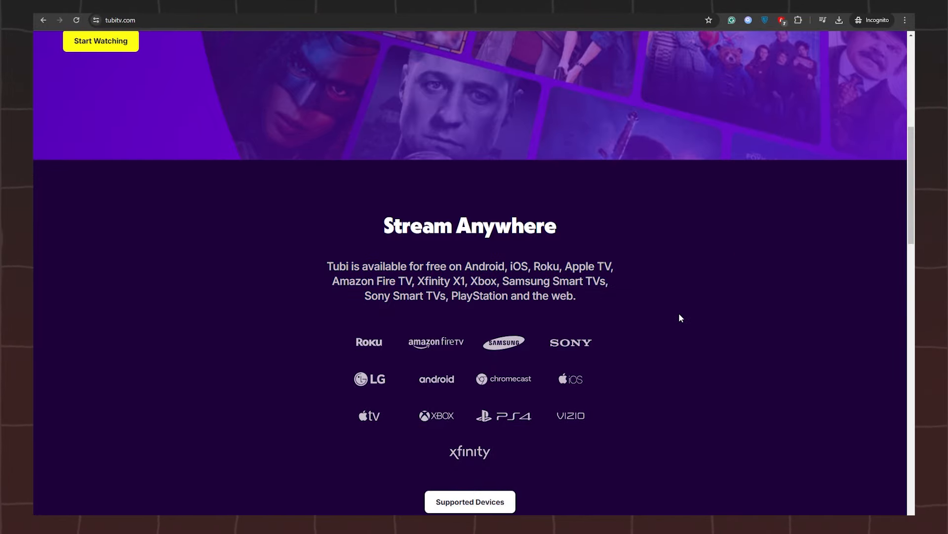
scroll(down, 3)
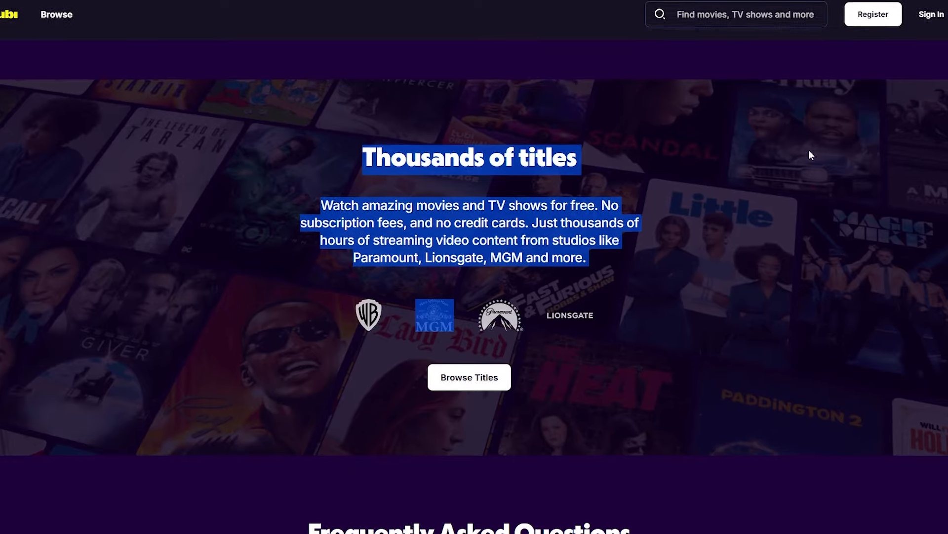
scroll(down, 3)
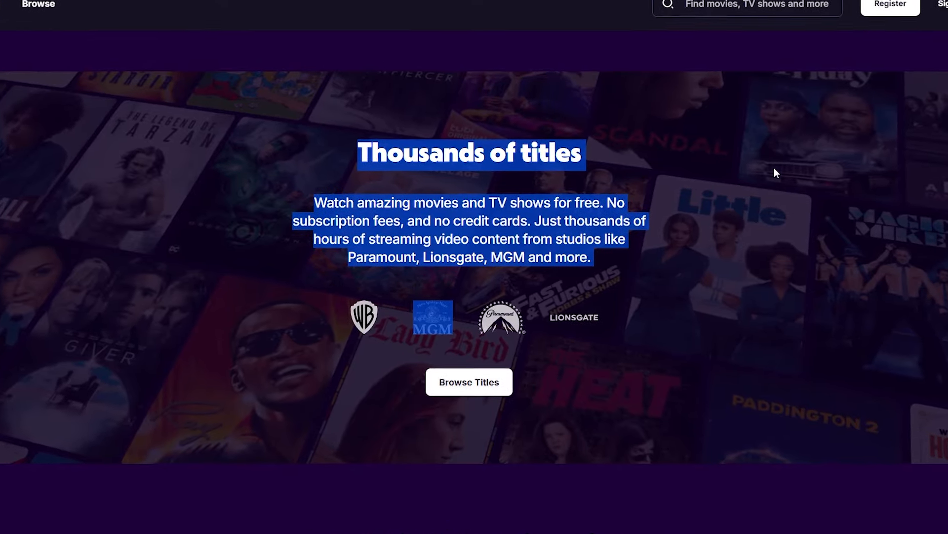
scroll(down, 3)
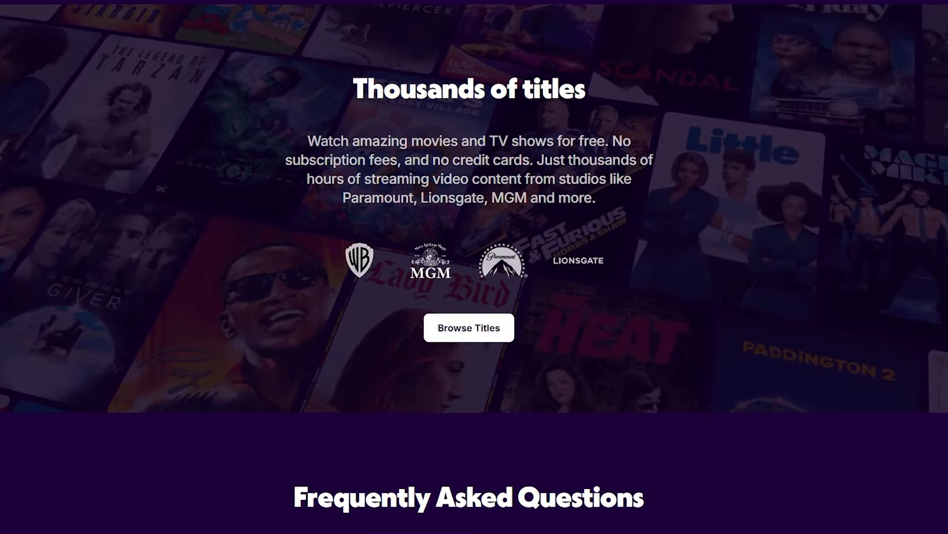
click(468, 327)
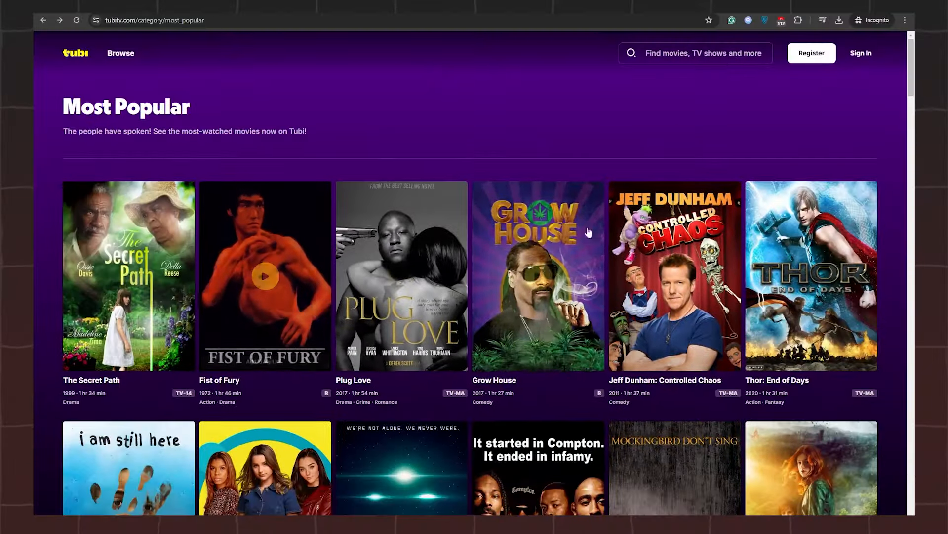
Step: Show Tubi's Most Popular category and locate Grow House among the posters
scroll(down, 3)
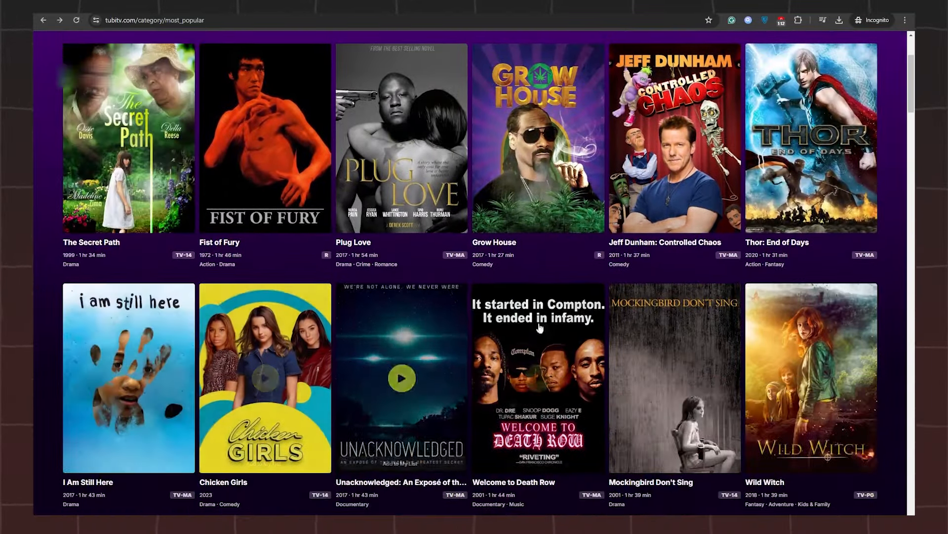
click(120, 54)
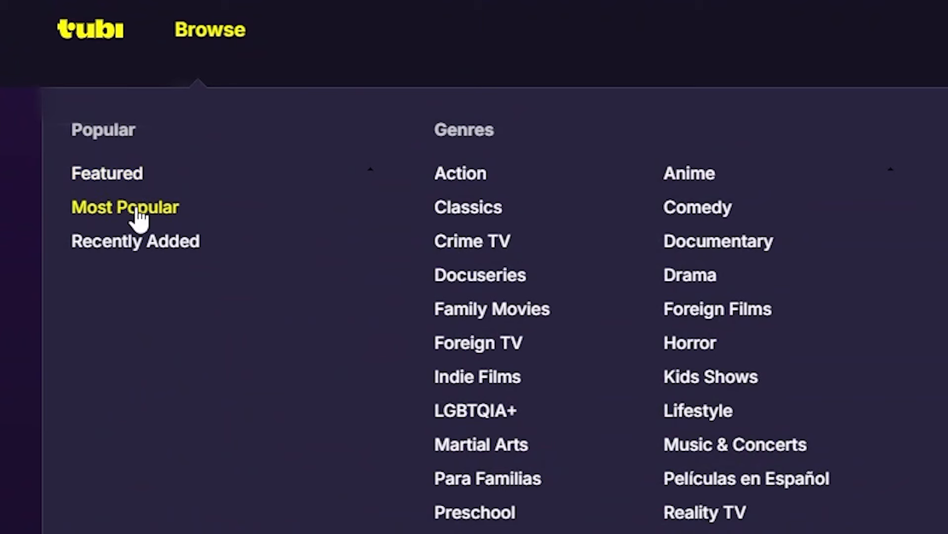
click(125, 206)
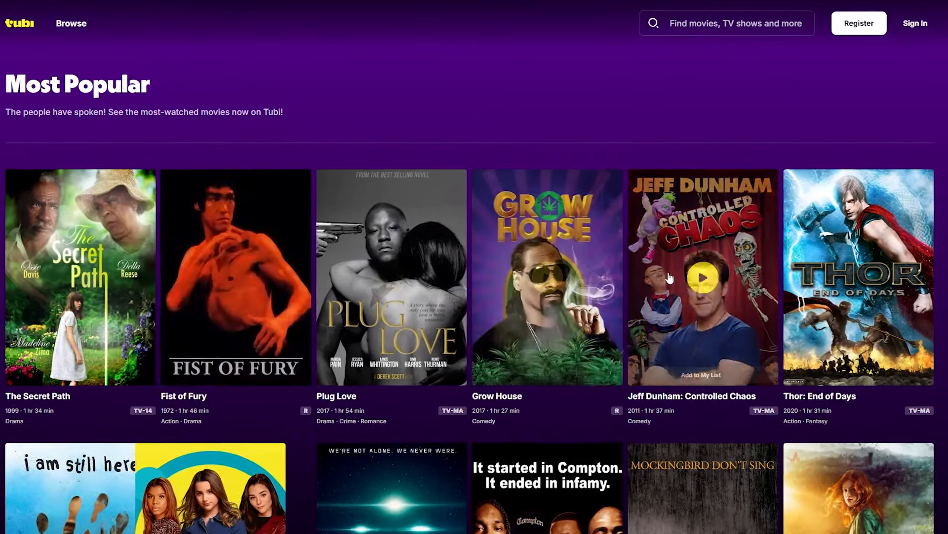
scroll(down, 3)
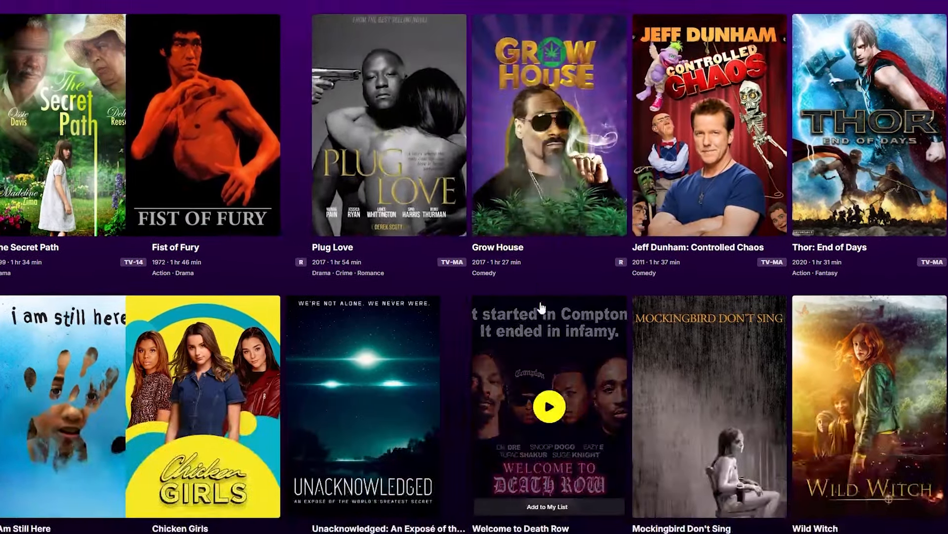
click(548, 124)
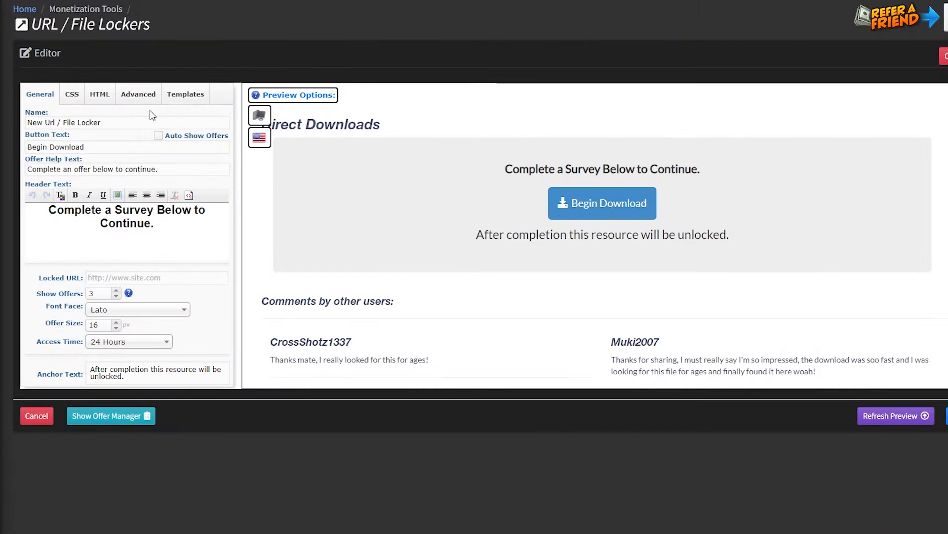
mouse_move(931, 450)
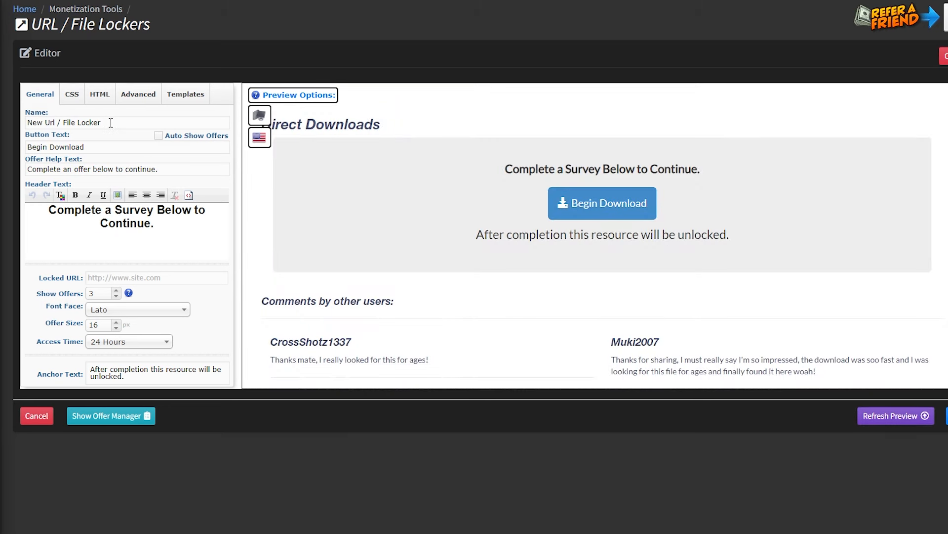
Step: Name the locker Grow House and set its button text to Watch Now!
triple_click(63, 123)
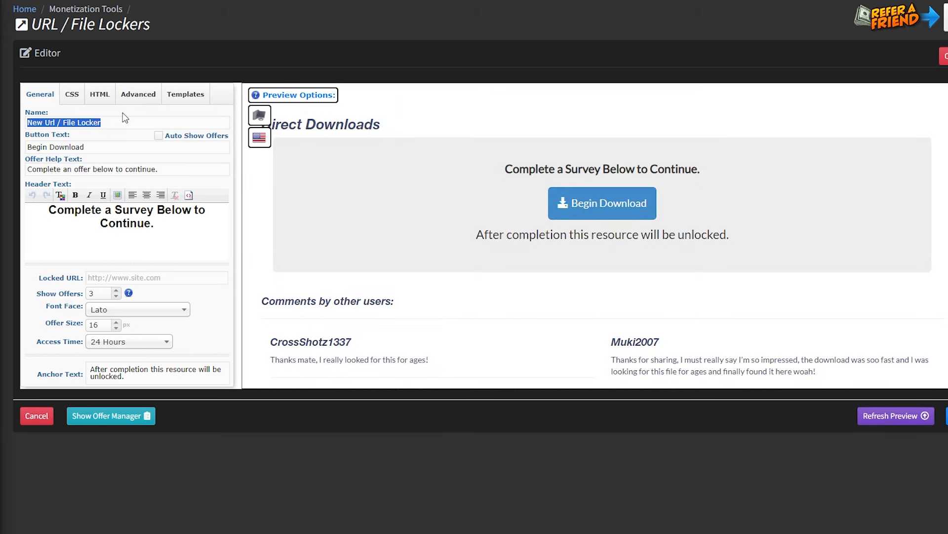
text(Grow House)
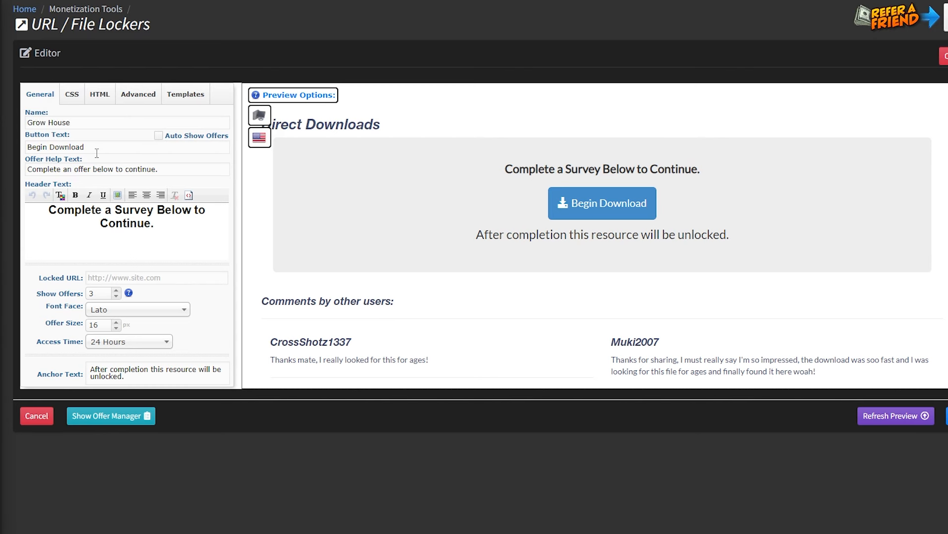
text(Watch Now!)
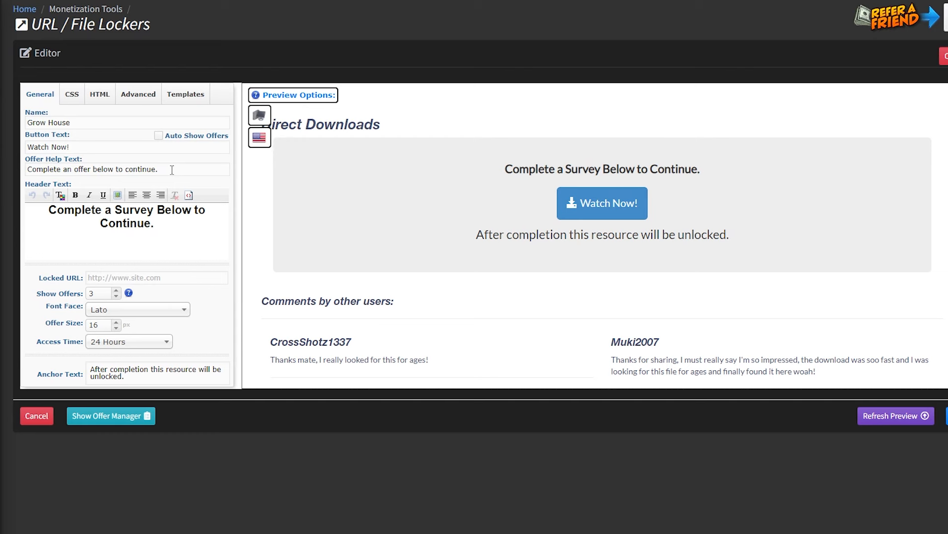
Step: End the locker header with 'Continue Watching.'
click(155, 222)
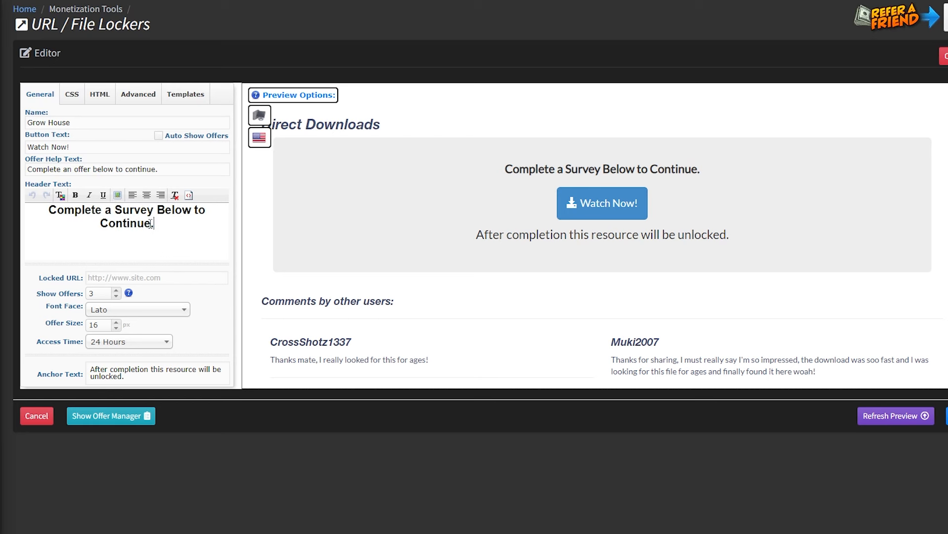
text(Watc)
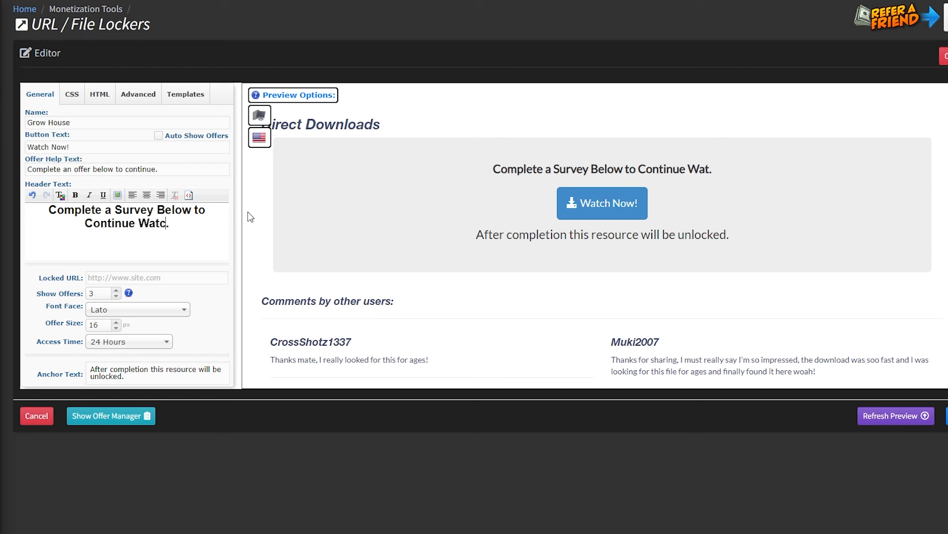
text(hing.)
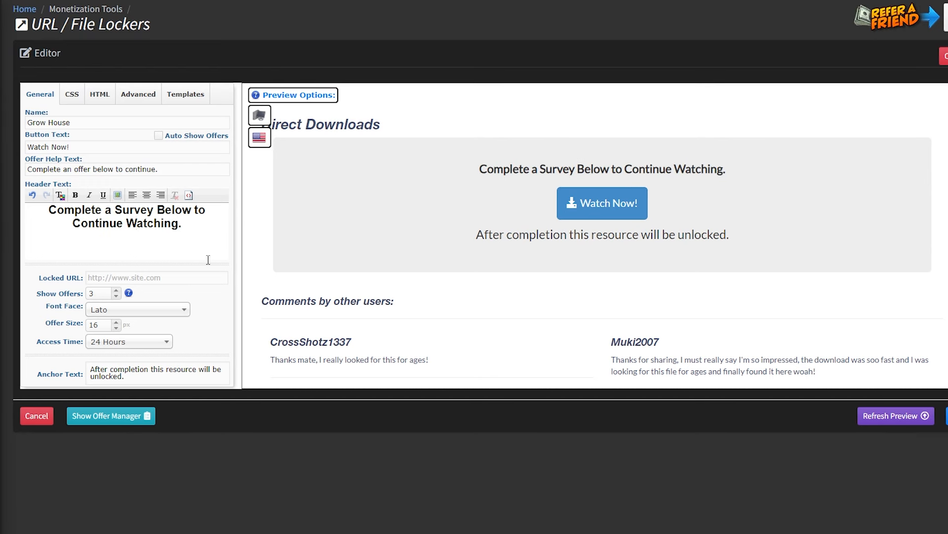
mouse_move(208, 353)
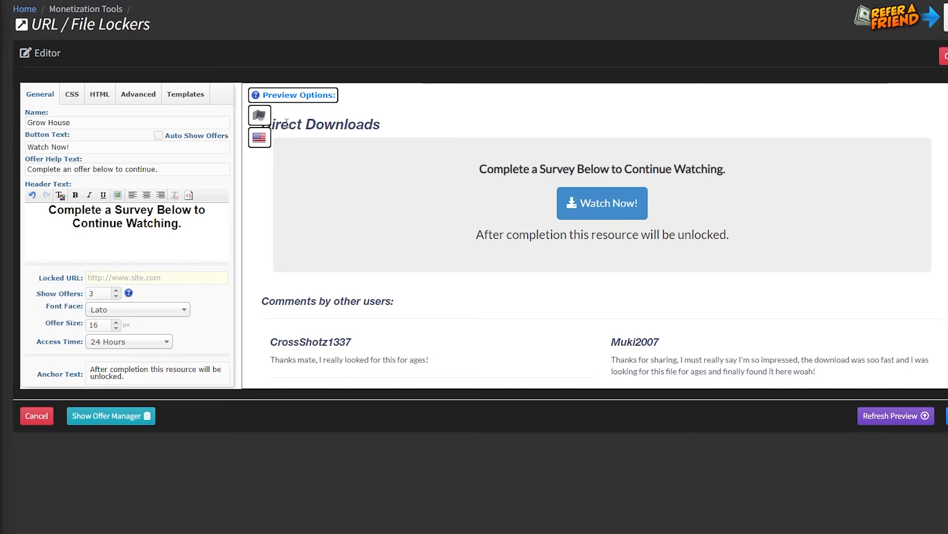
Step: Set the Locked URL to tubitv.com/movies/557671/grow-house
click(156, 276)
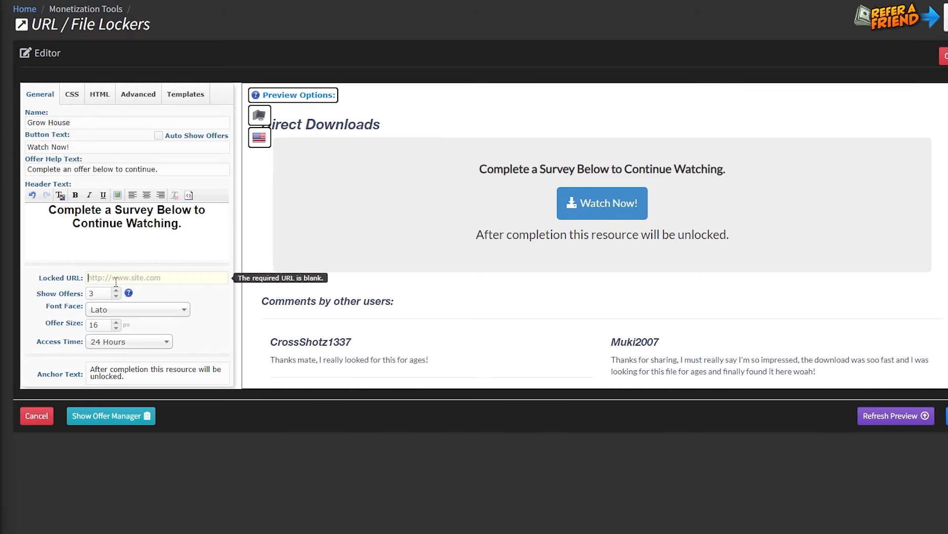
text(tubitv.com/movies/557671/grow-house)
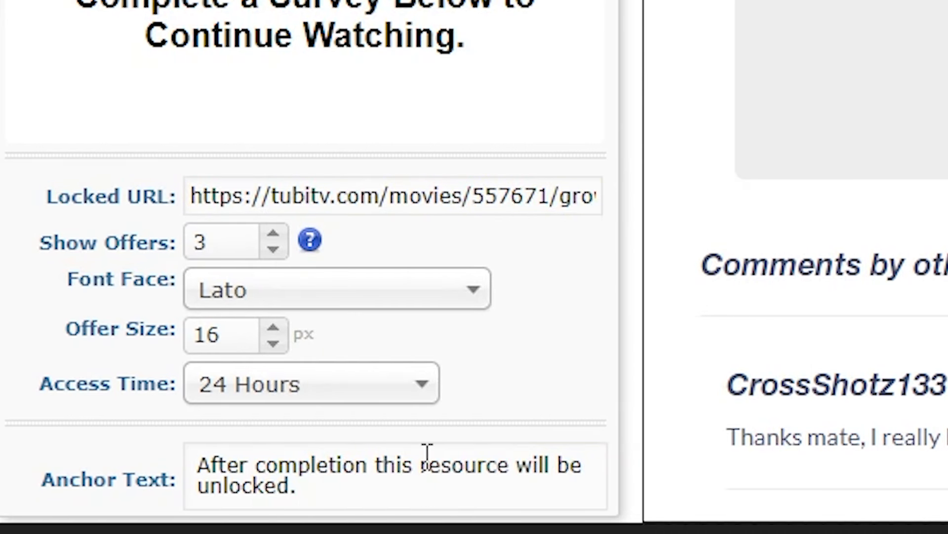
Step: Rewrite the anchor text to 'After completion you can watch the Full movie.' and refresh the preview
triple_click(393, 465)
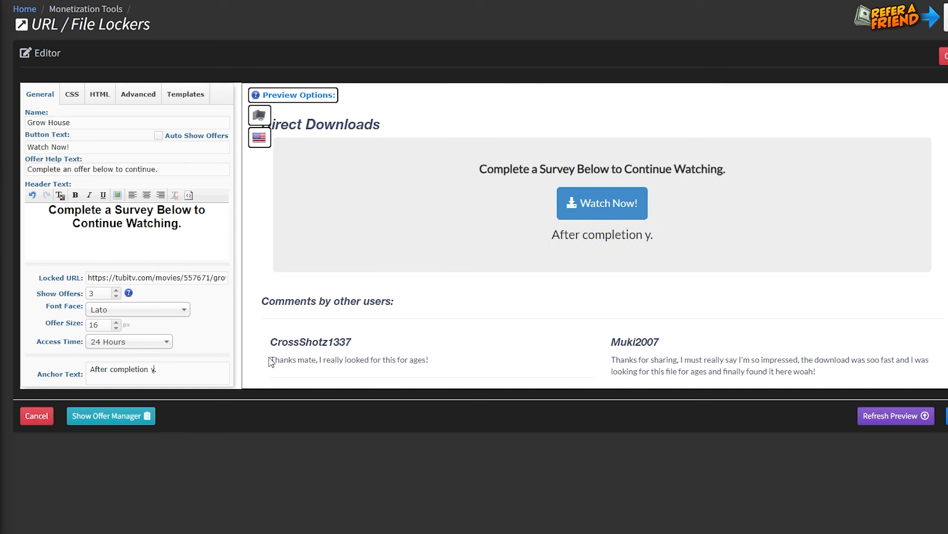
text(ou can watch)
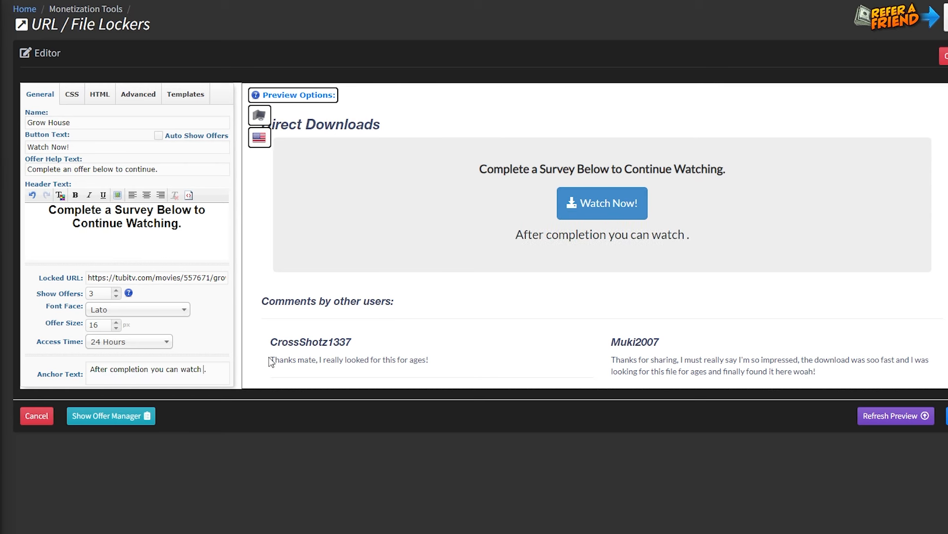
text(the Full)
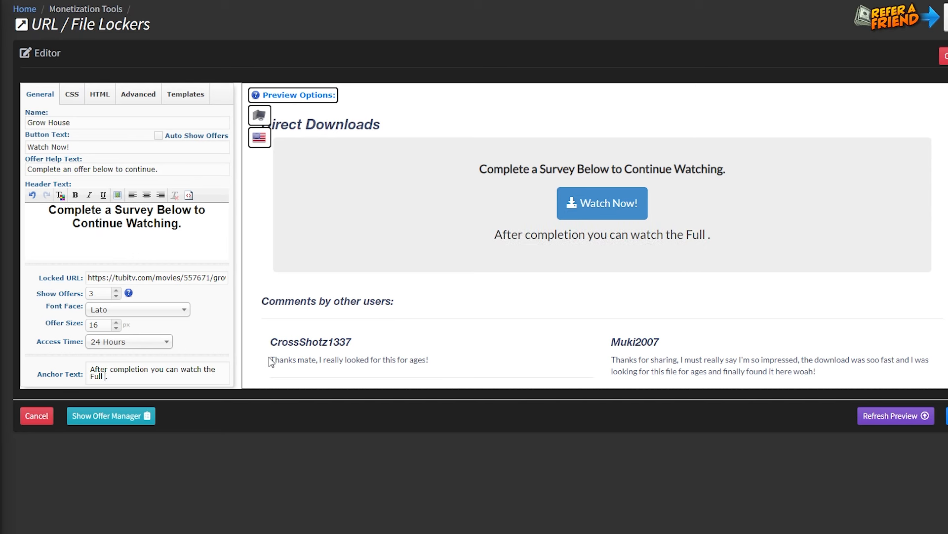
text(movie)
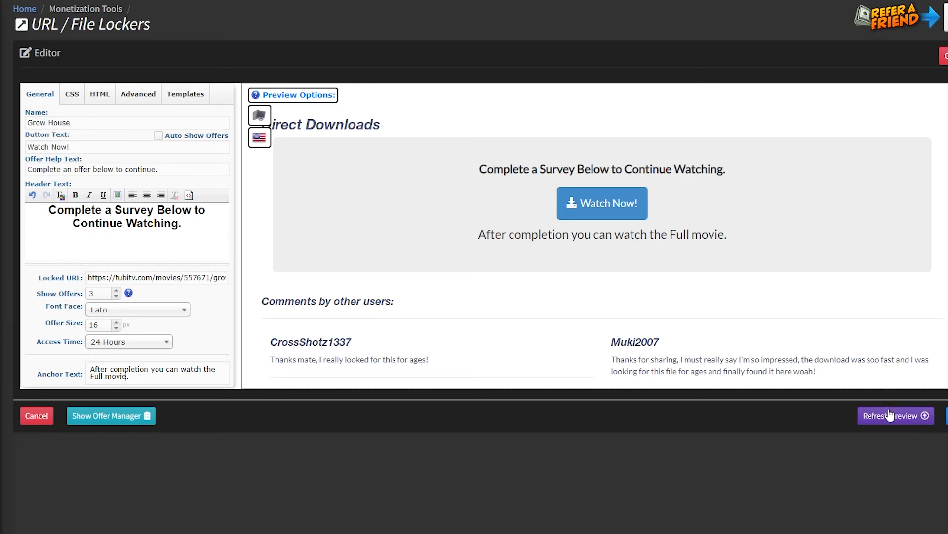
click(896, 416)
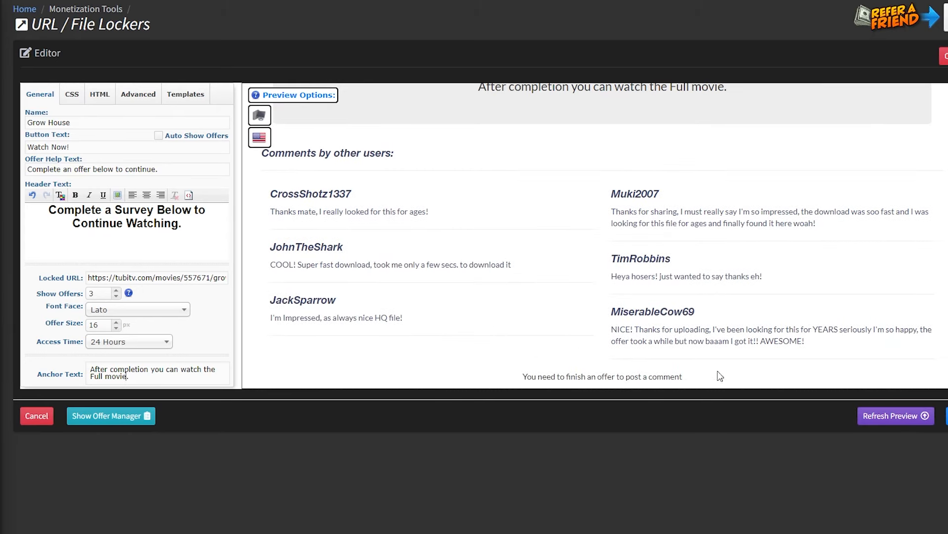
mouse_move(117, 107)
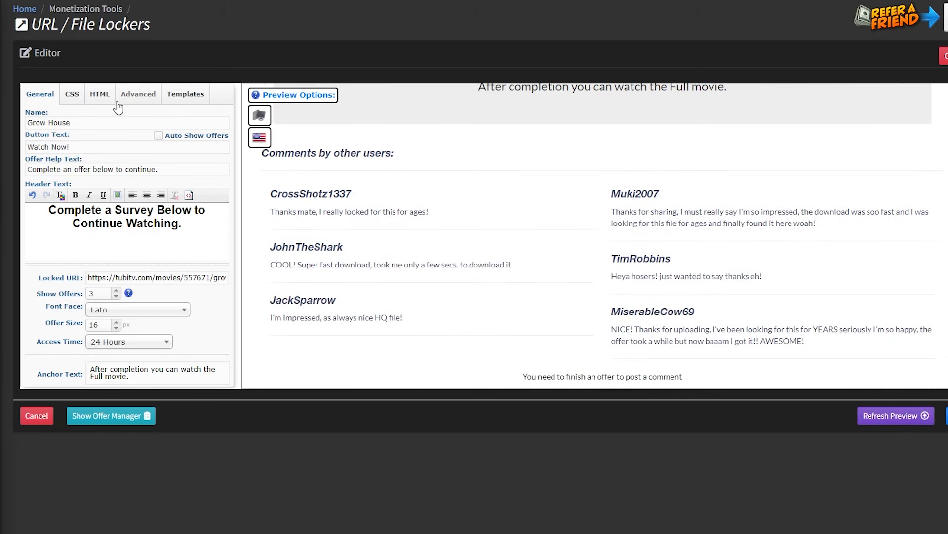
click(138, 95)
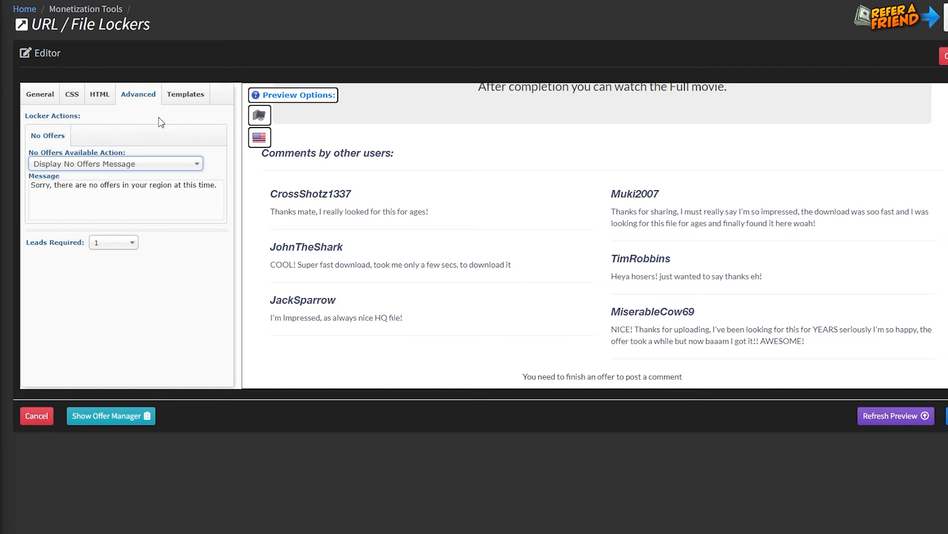
click(40, 94)
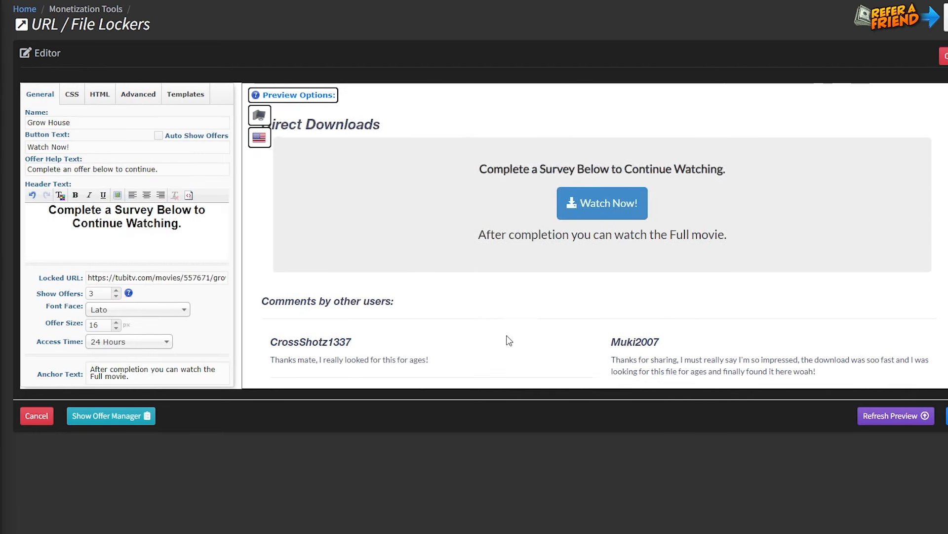
mouse_move(664, 296)
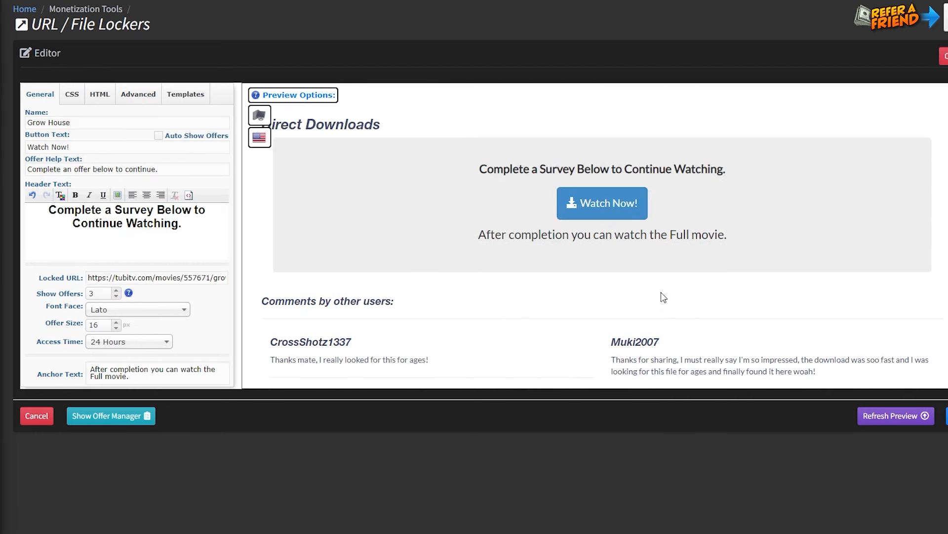
mouse_move(567, 298)
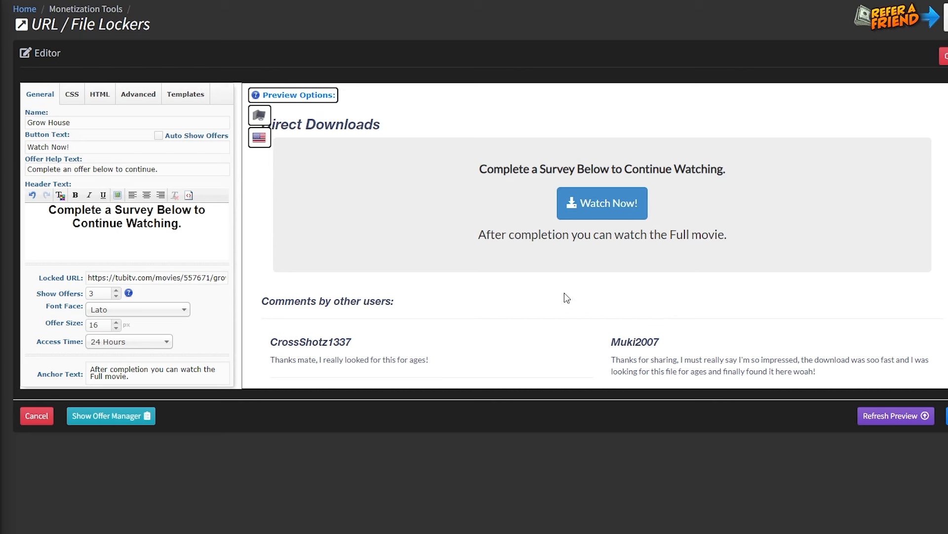
mouse_move(513, 269)
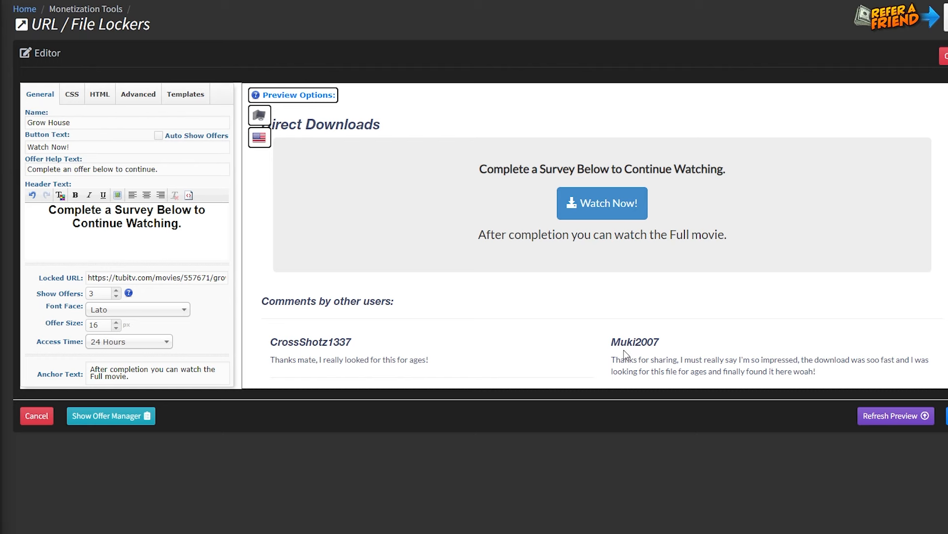
mouse_move(626, 354)
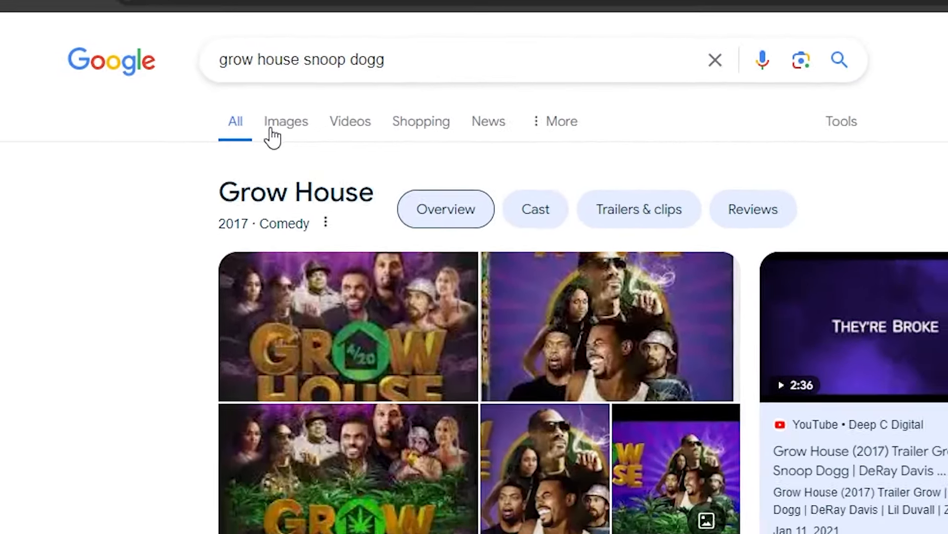
Step: Copy a Grow House movie still from the Google Images results for grow house snoop dogg
click(286, 121)
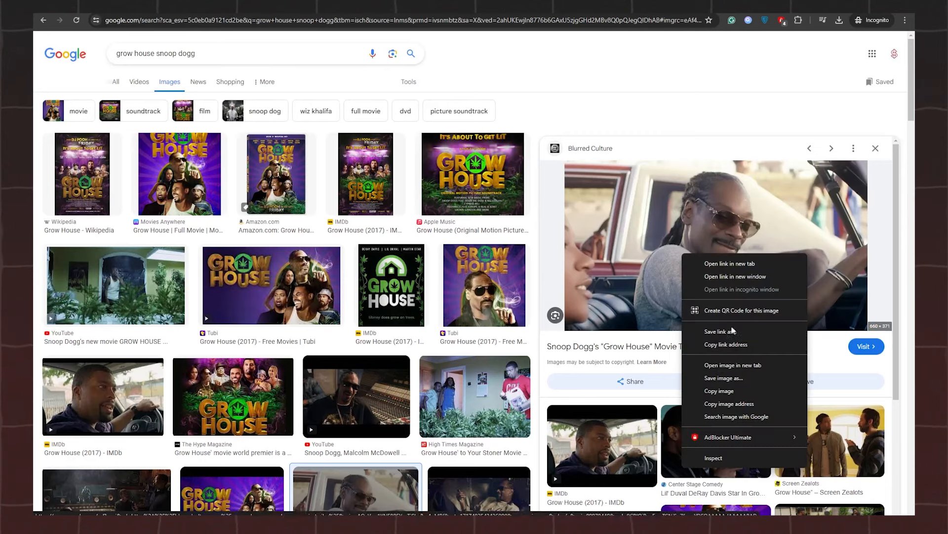
mouse_move(723, 377)
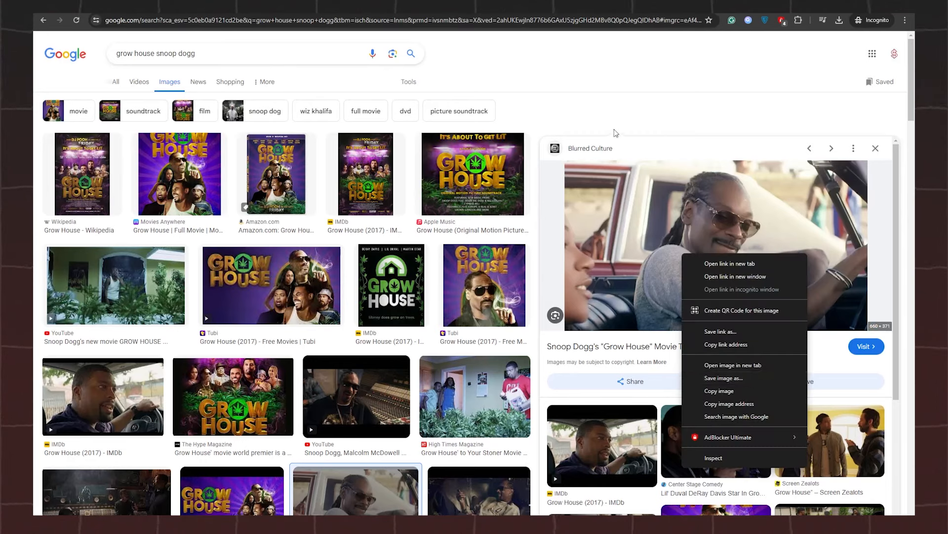
click(116, 285)
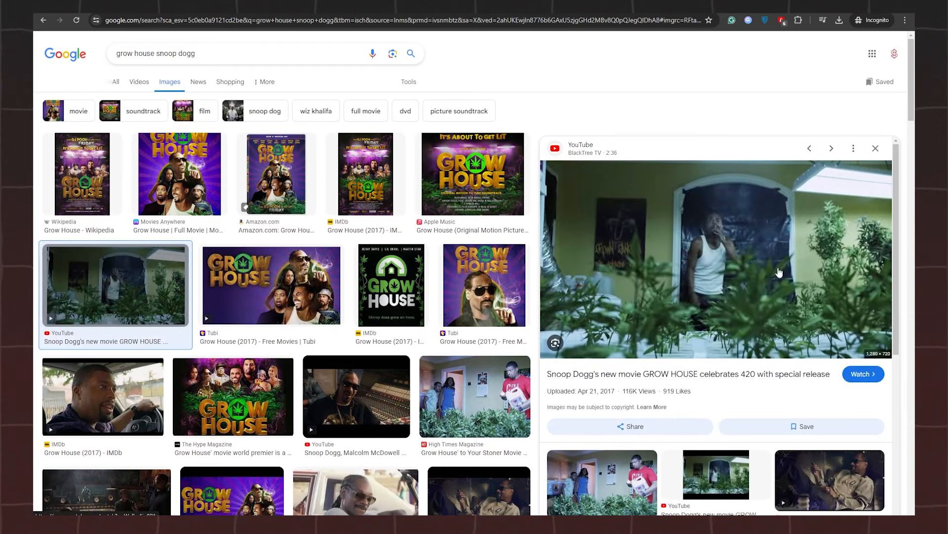
right_click(781, 273)
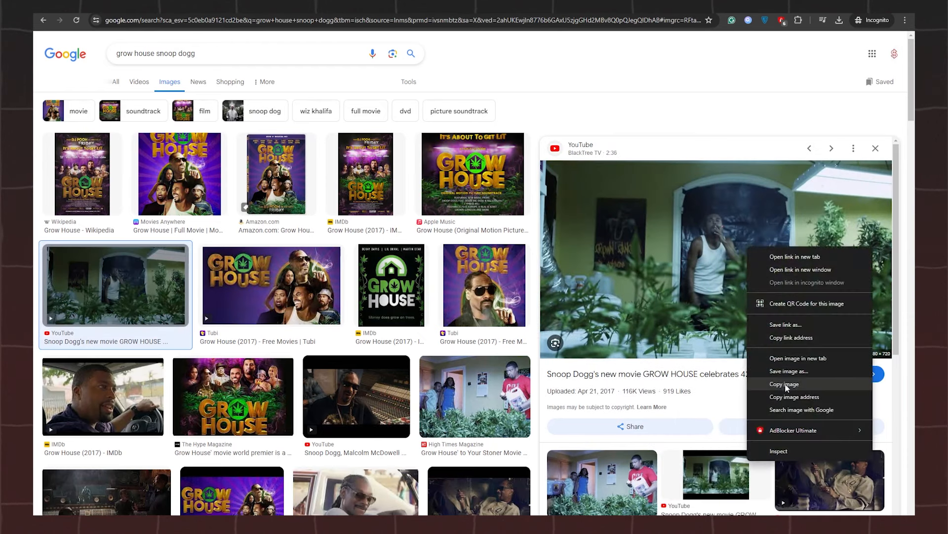
mouse_move(799, 390)
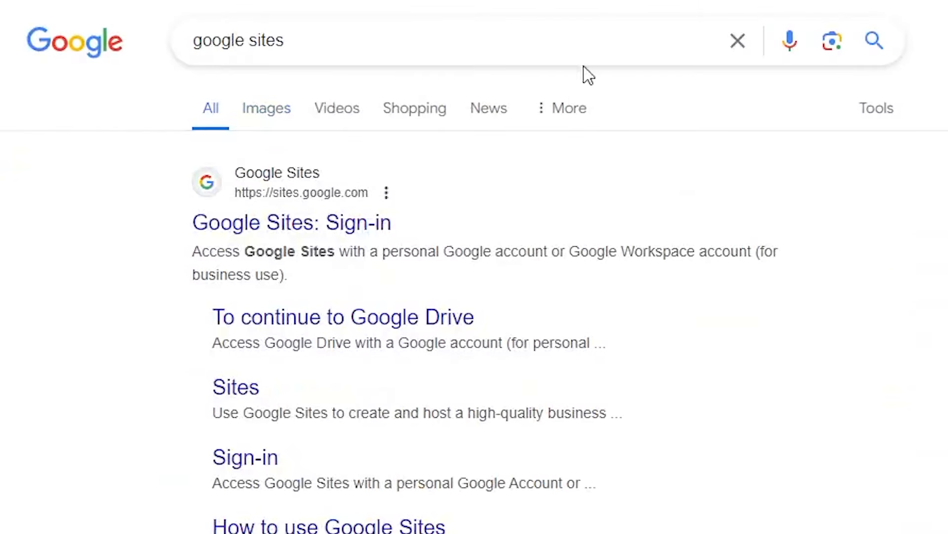
mouse_move(569, 73)
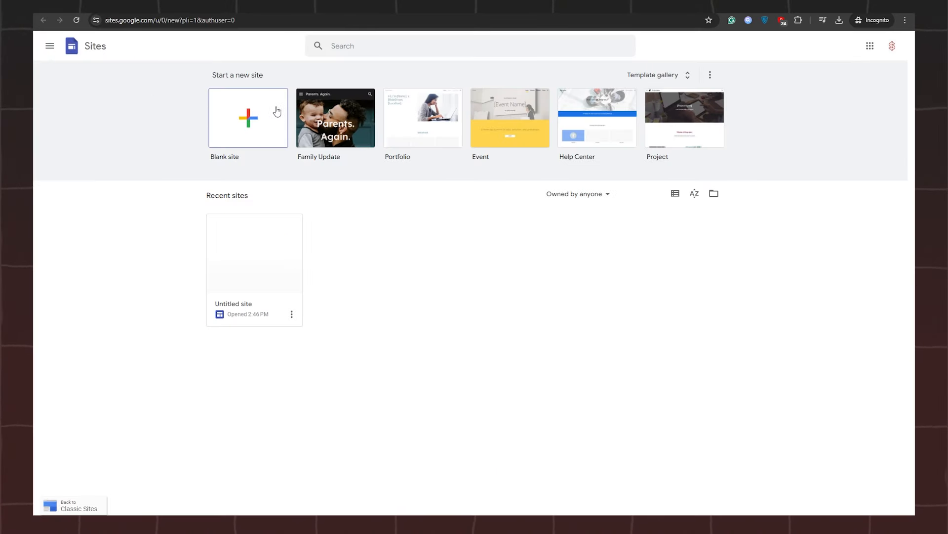
Step: Create a new blank site in Google Sites
click(247, 118)
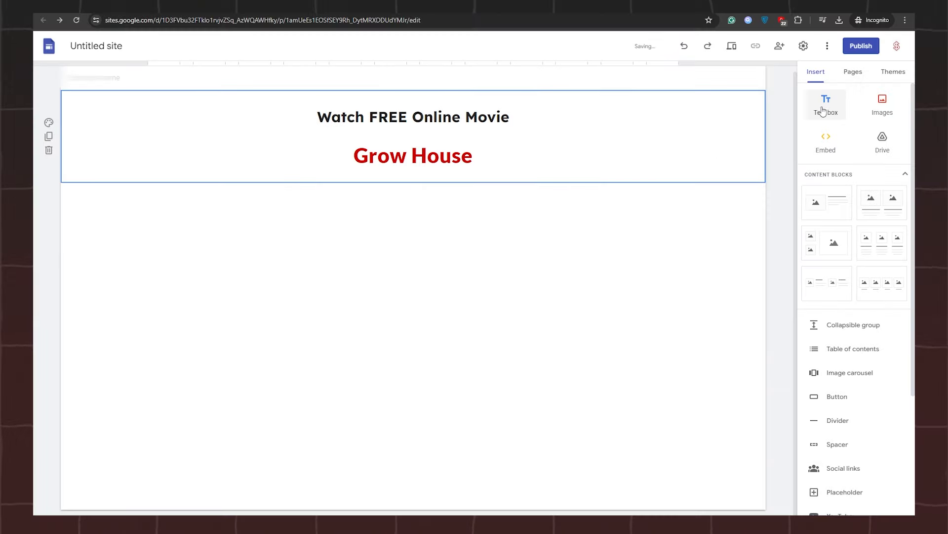
Step: Place and enlarge the Grow House still in the Sites page section below the title
double_click(478, 117)
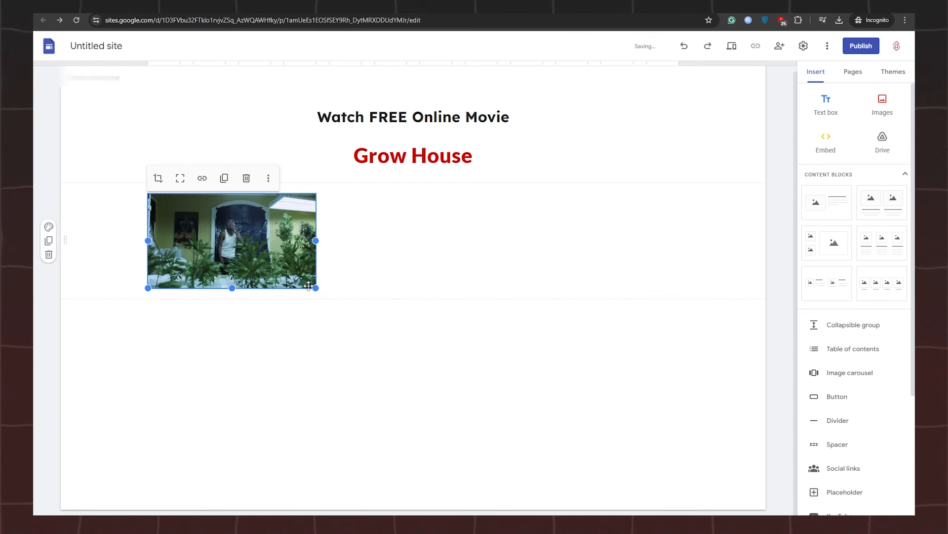
drag(314, 287, 684, 416)
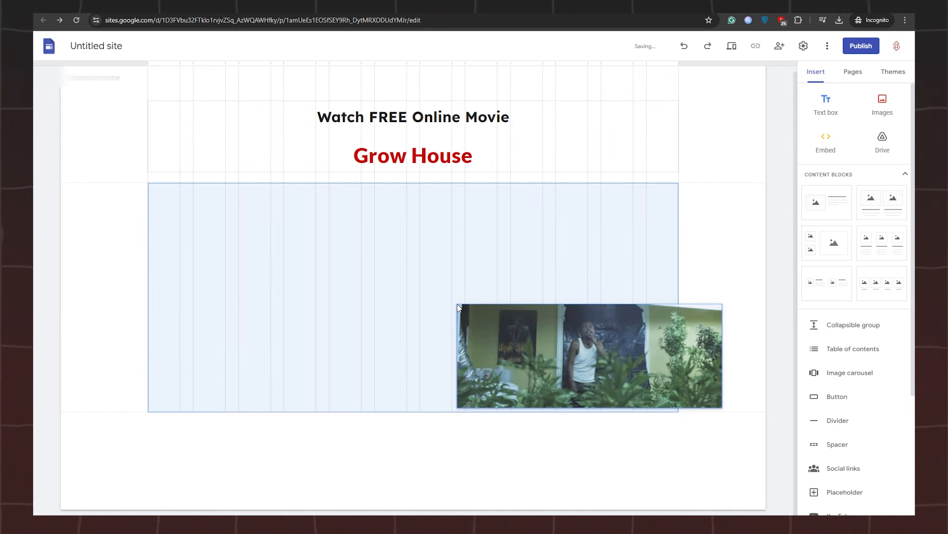
click(825, 144)
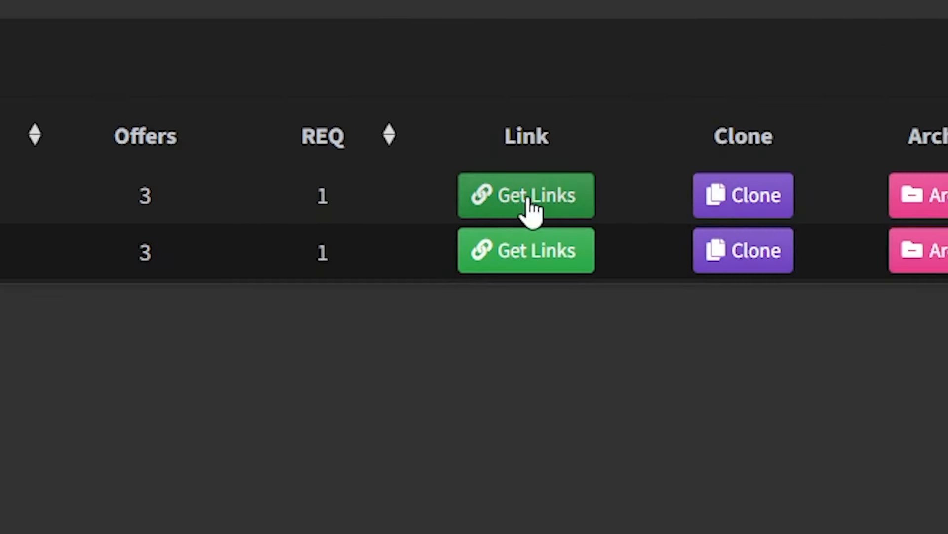
Step: Copy the generated share link for the Grow House locker via Get Links
click(524, 195)
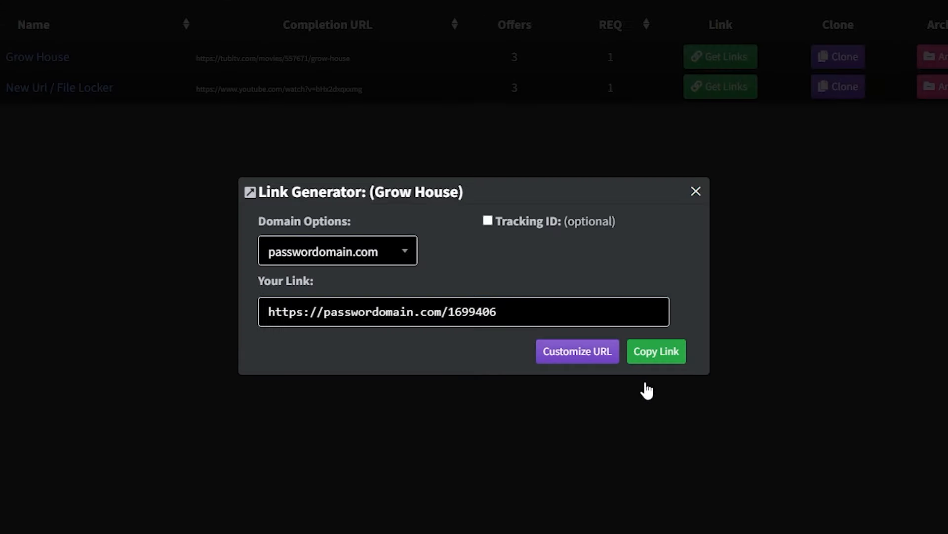
click(655, 350)
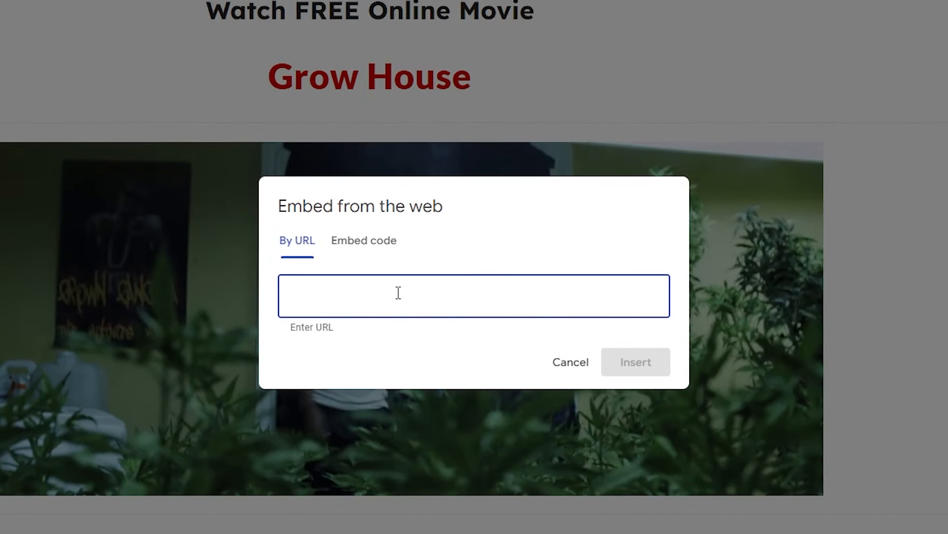
text(https://passwordomain.com/1699406)
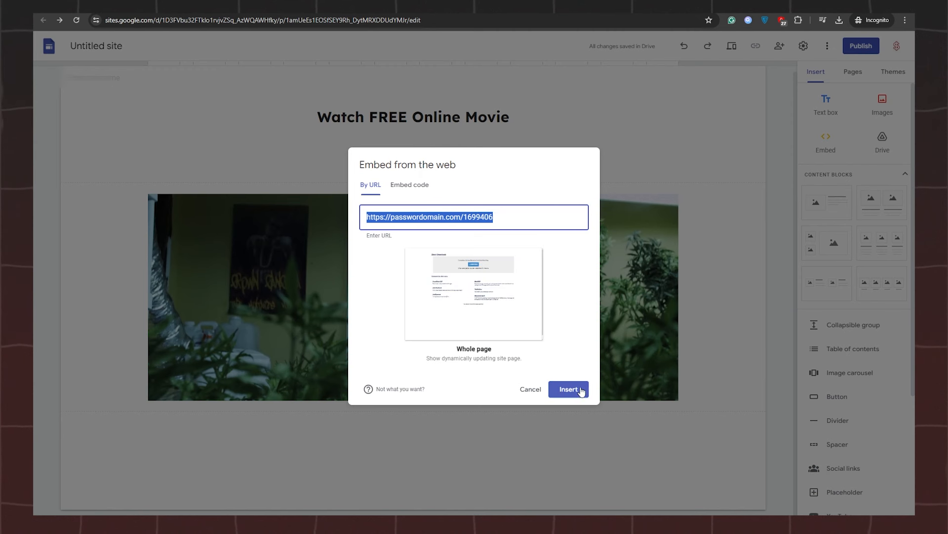
mouse_move(566, 394)
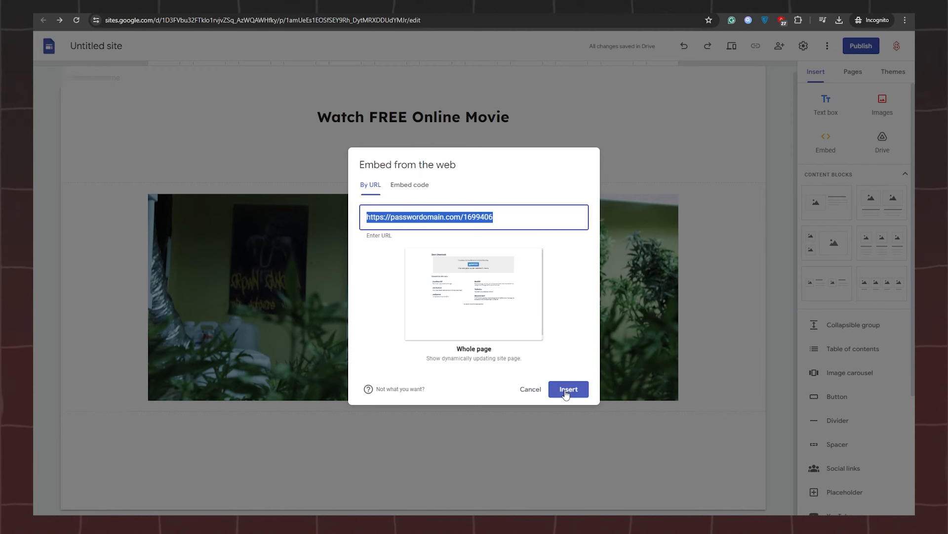
click(567, 389)
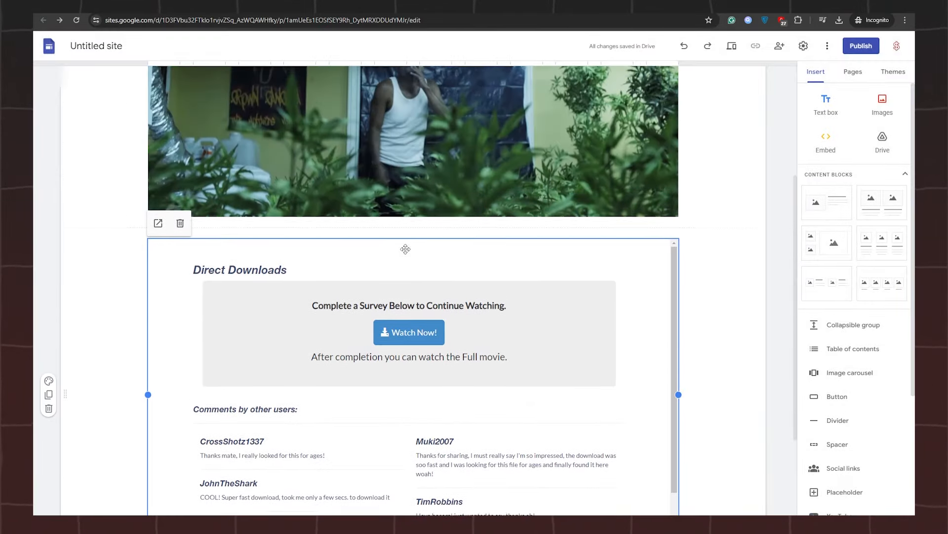
scroll(down, 3)
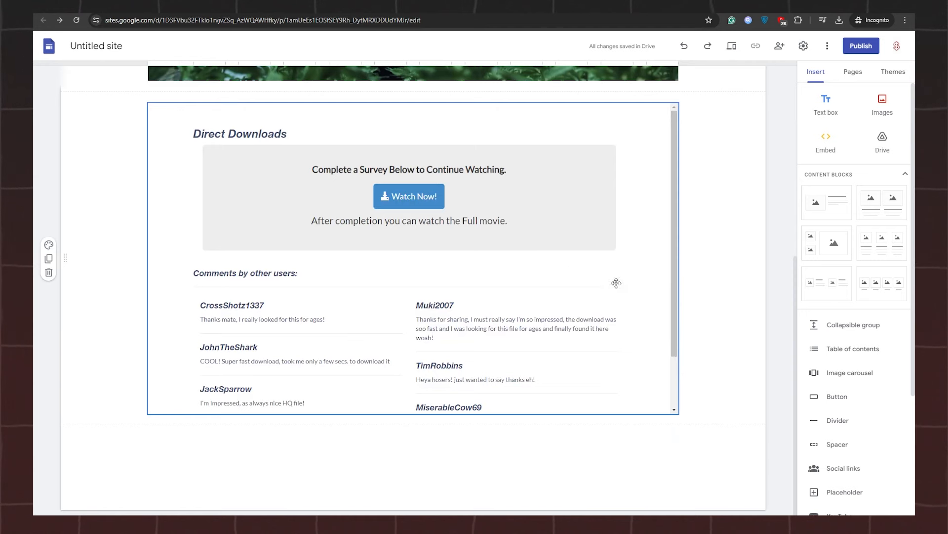
mouse_move(459, 207)
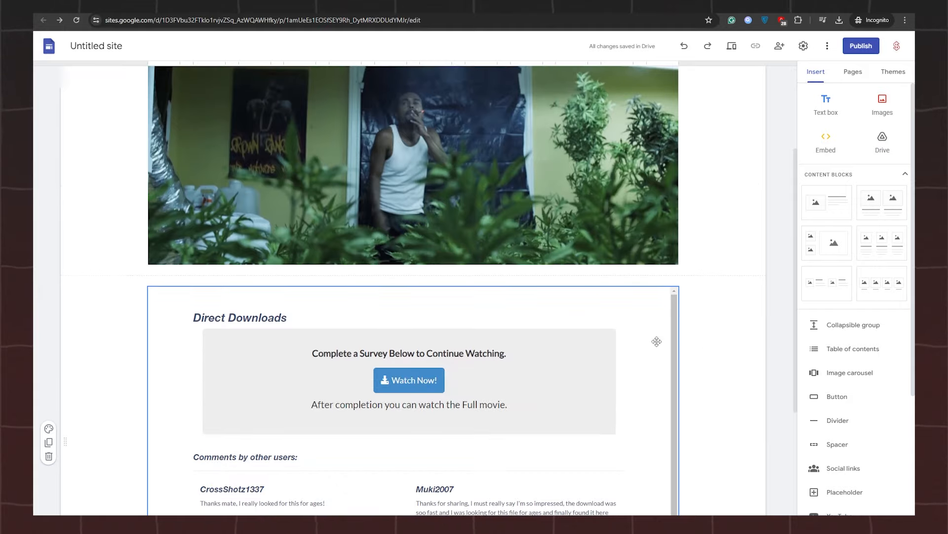
scroll(down, 3)
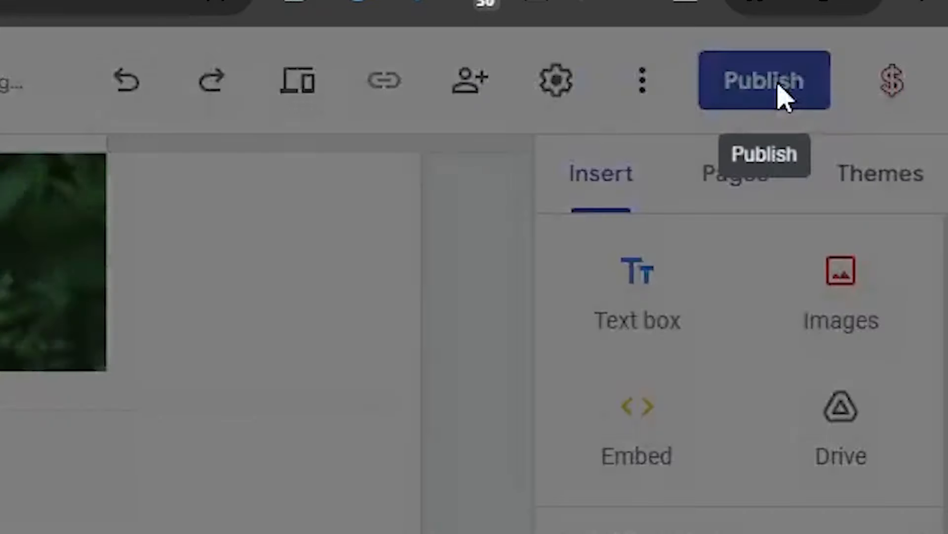
Step: Publish the site at the growhousefreemovie web address and view the live page
click(764, 80)
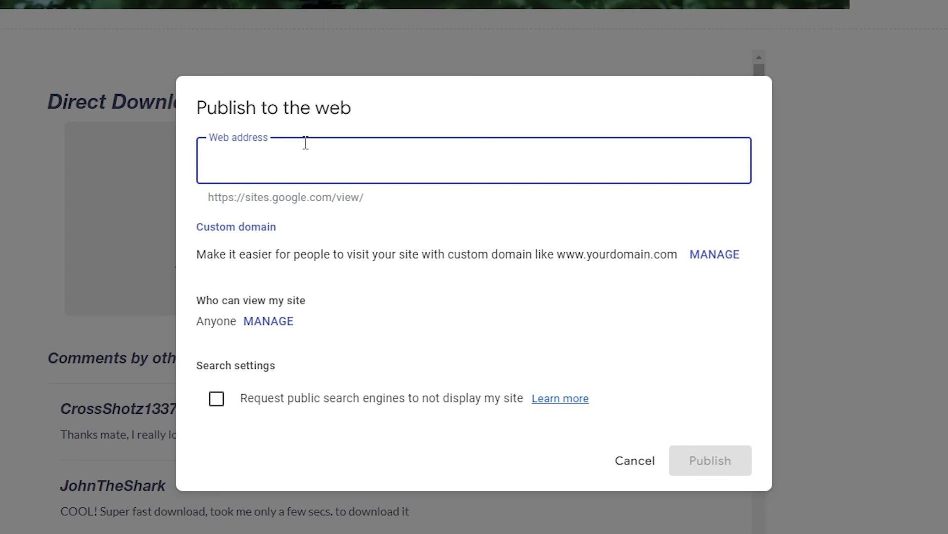
text(g)
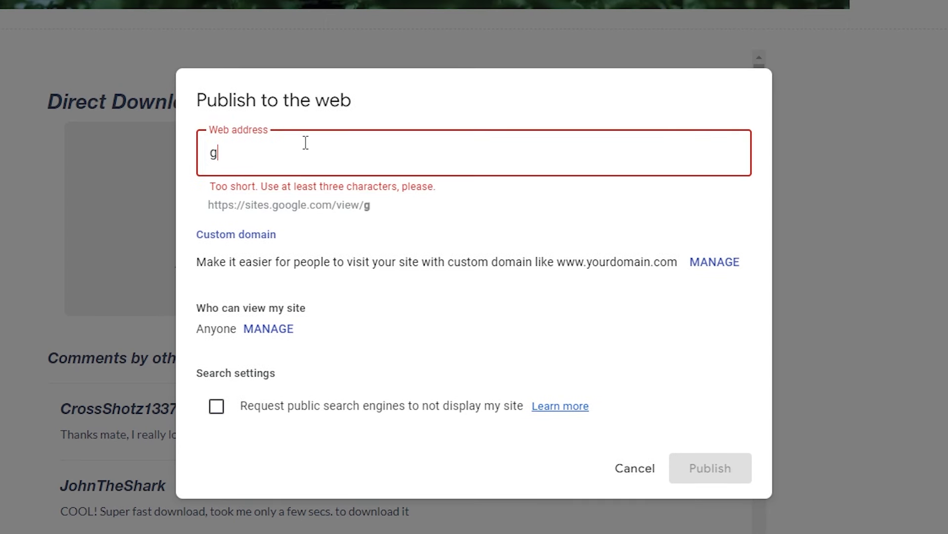
text(rouw)
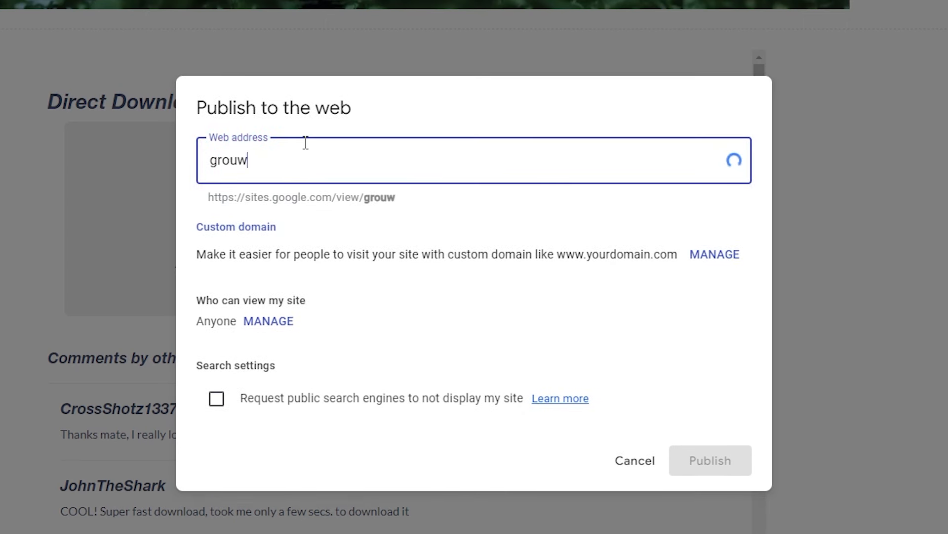
text(growho)
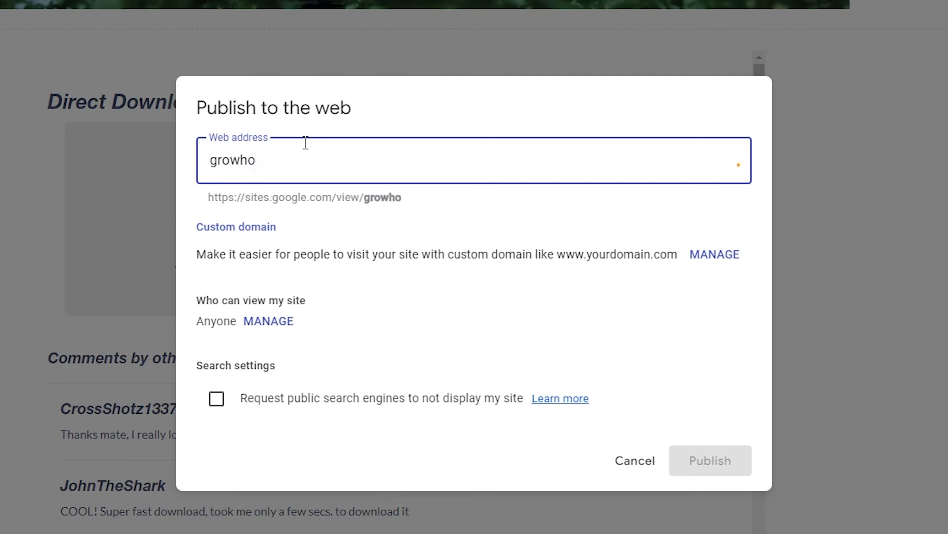
text(usefreemov)
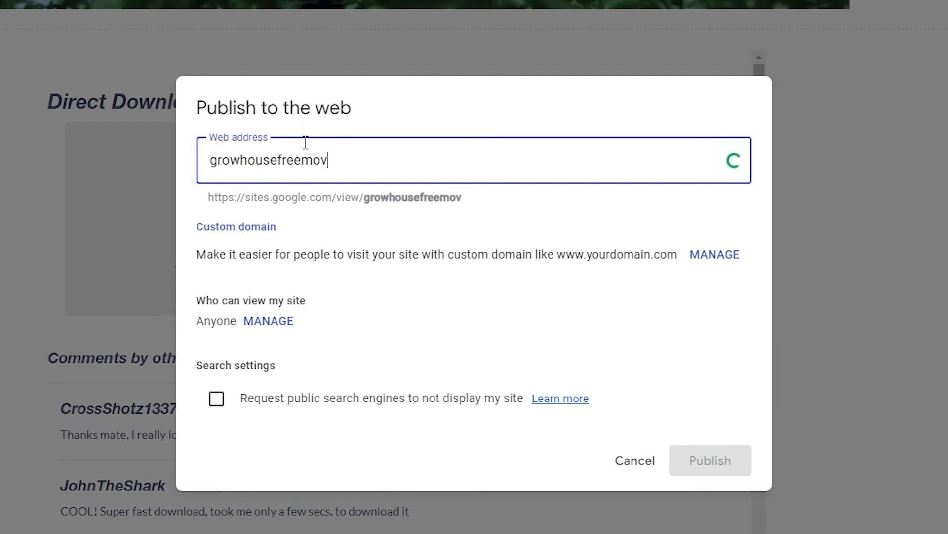
text(ie)
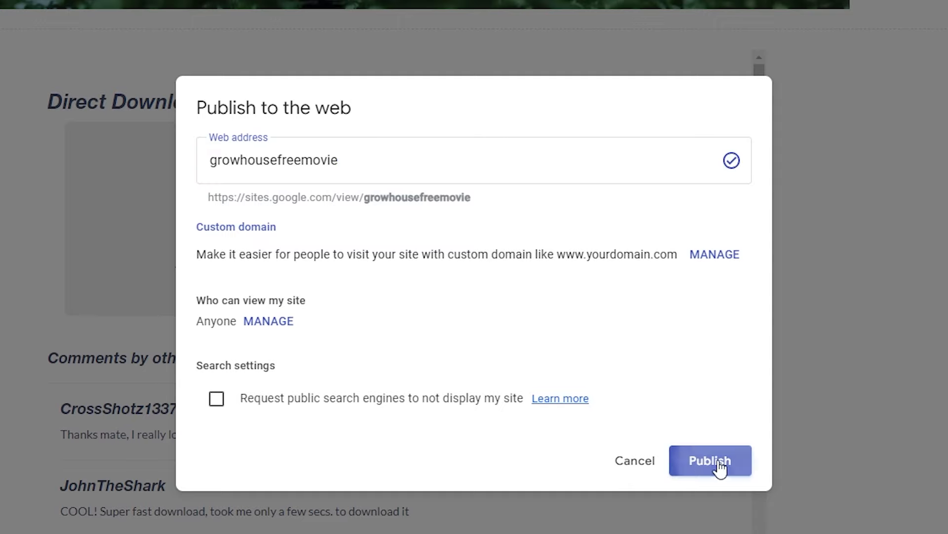
click(711, 460)
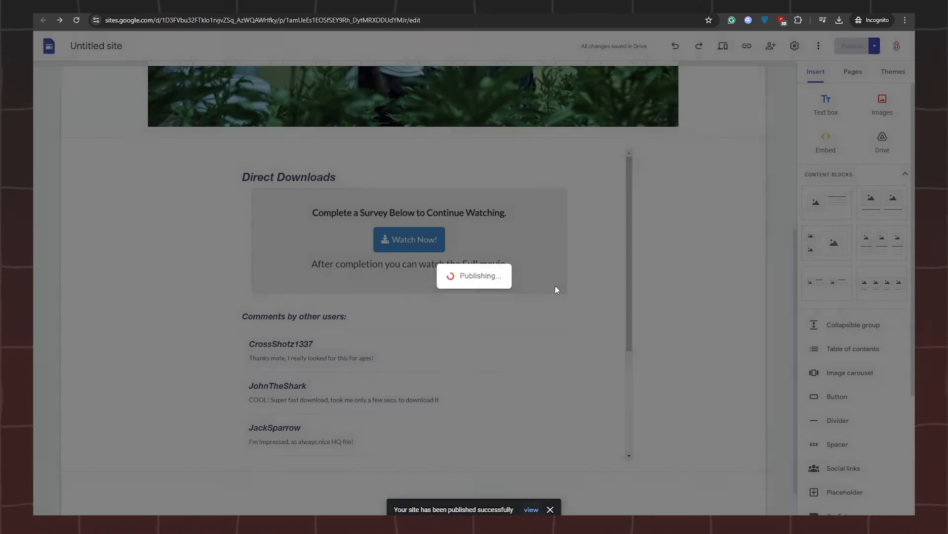
click(532, 509)
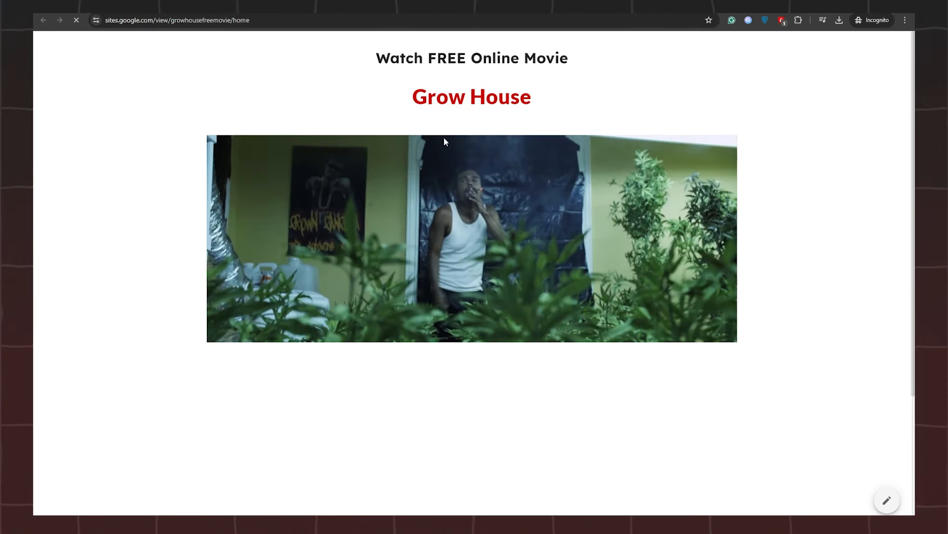
scroll(down, 3)
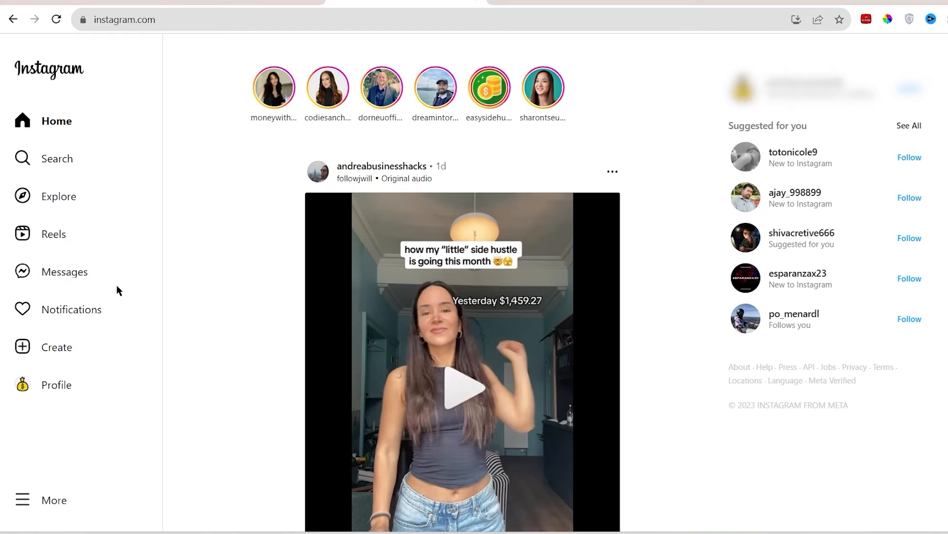
mouse_move(305, 266)
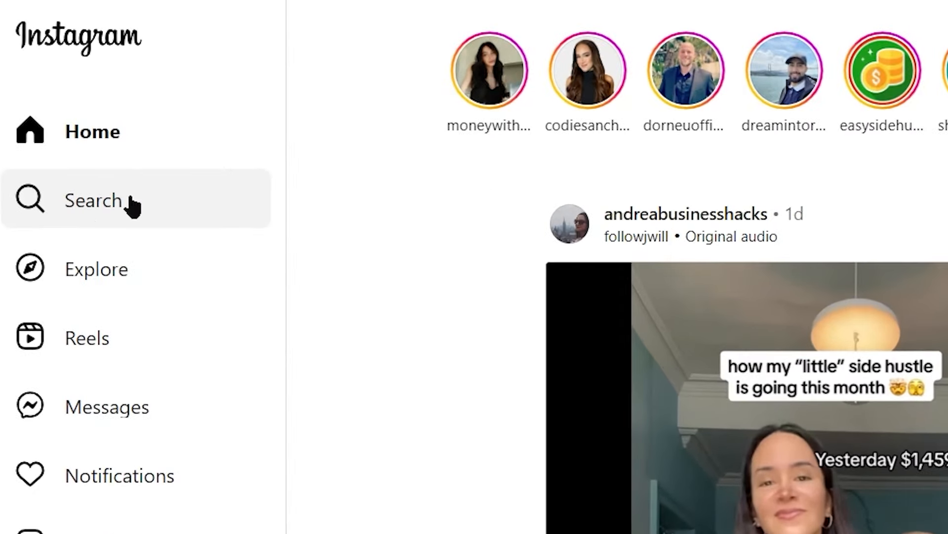
Step: Search Instagram for the movie account, reach the bestofmovies.in profile and browse its posts grid
click(93, 200)
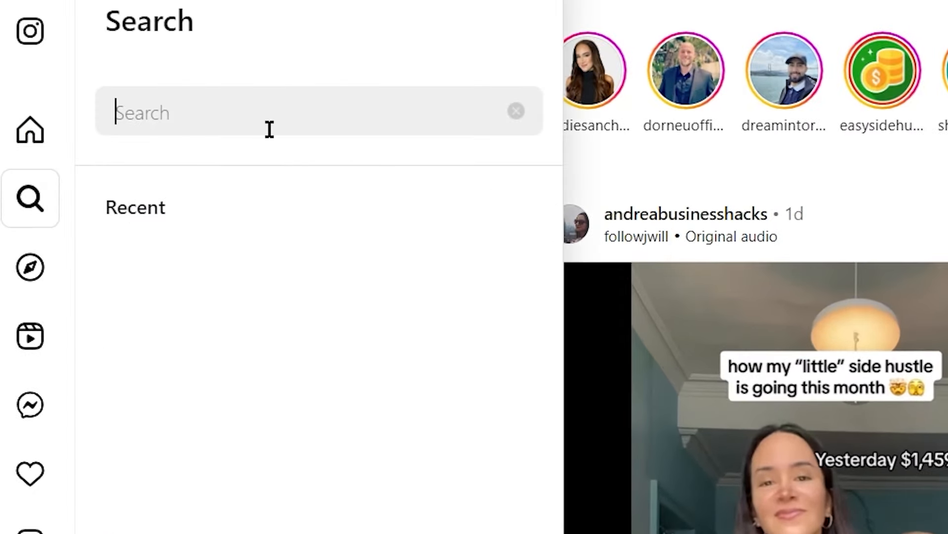
text(thesand)
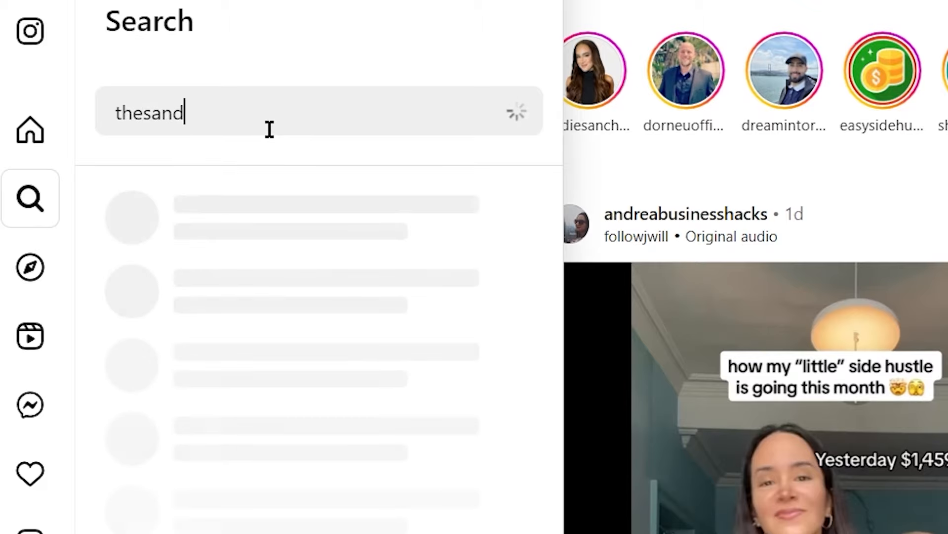
text(movie)
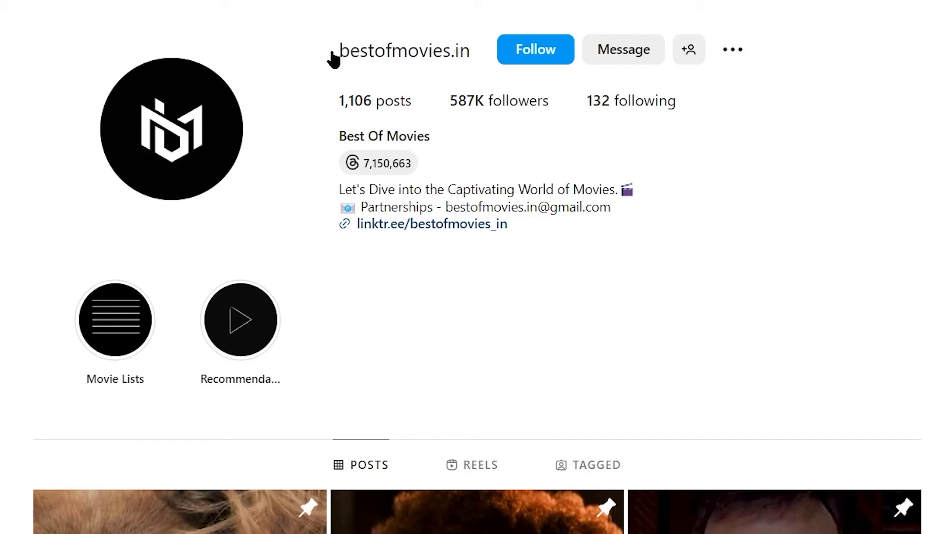
mouse_move(186, 94)
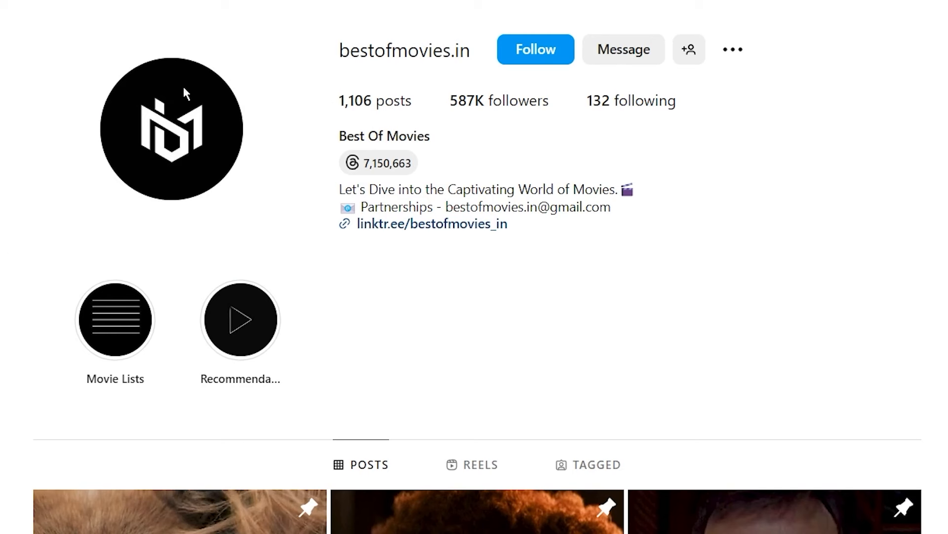
mouse_move(387, 304)
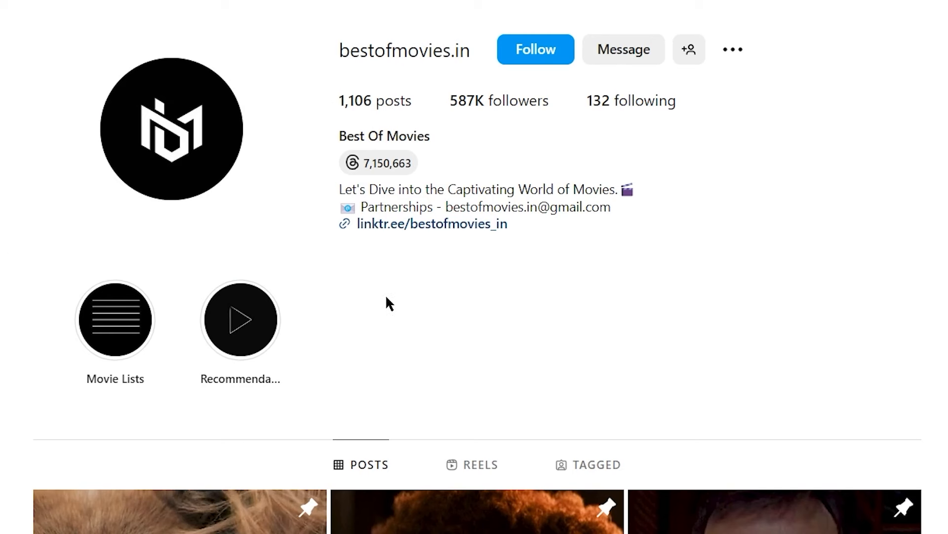
mouse_move(449, 239)
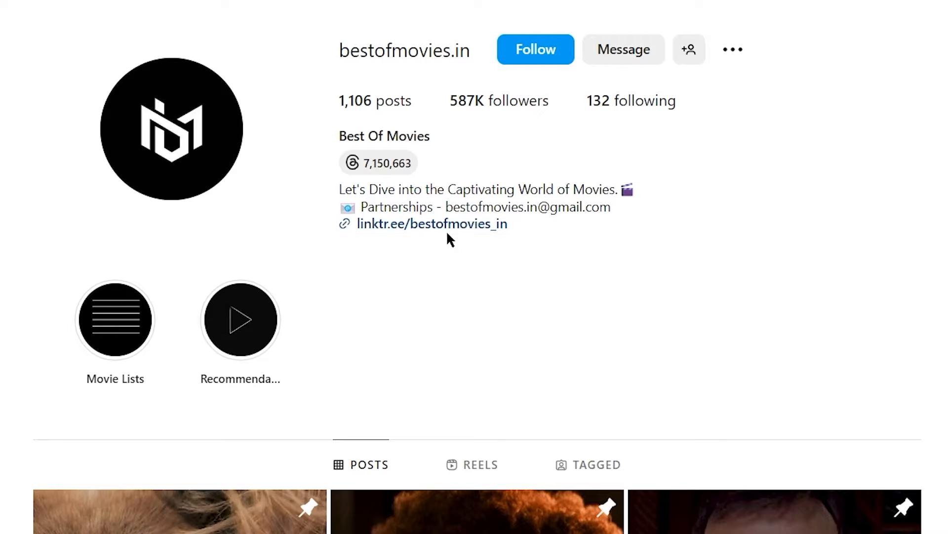
scroll(down, 3)
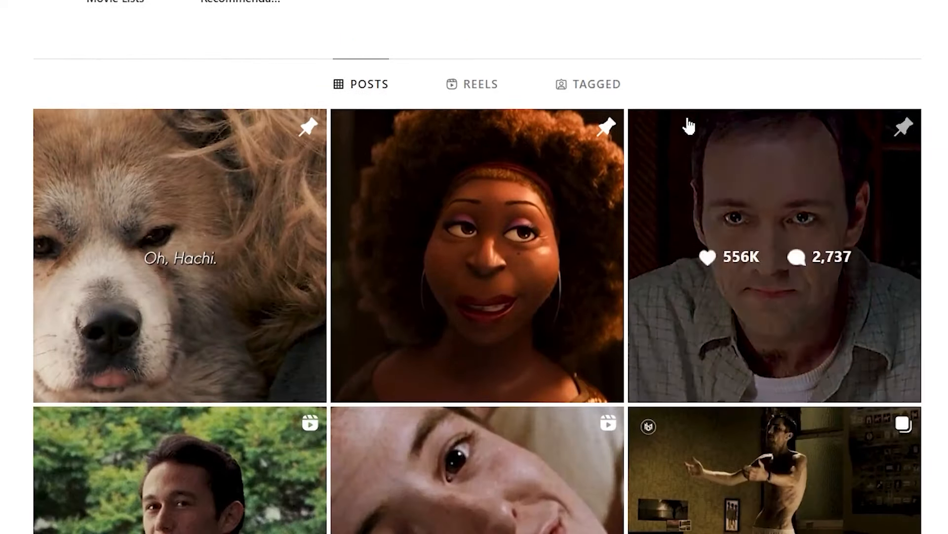
scroll(down, 3)
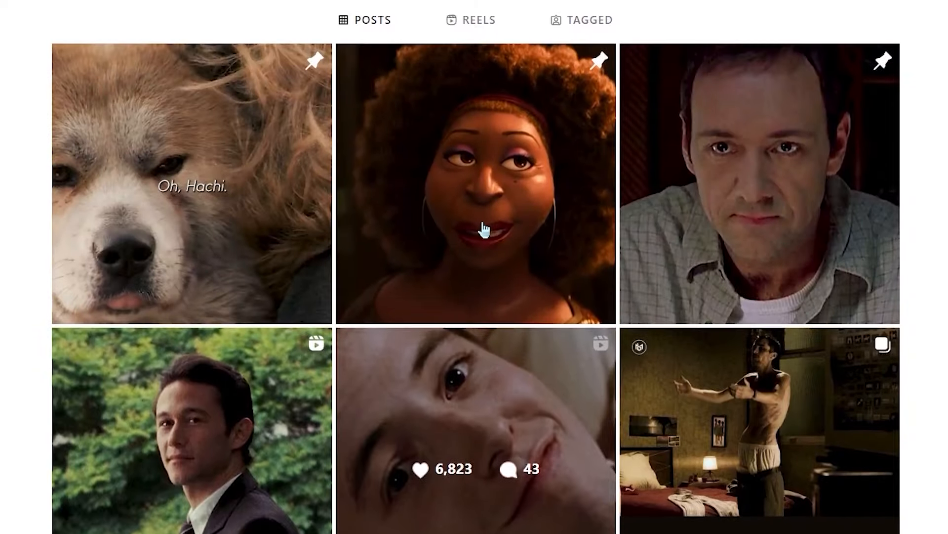